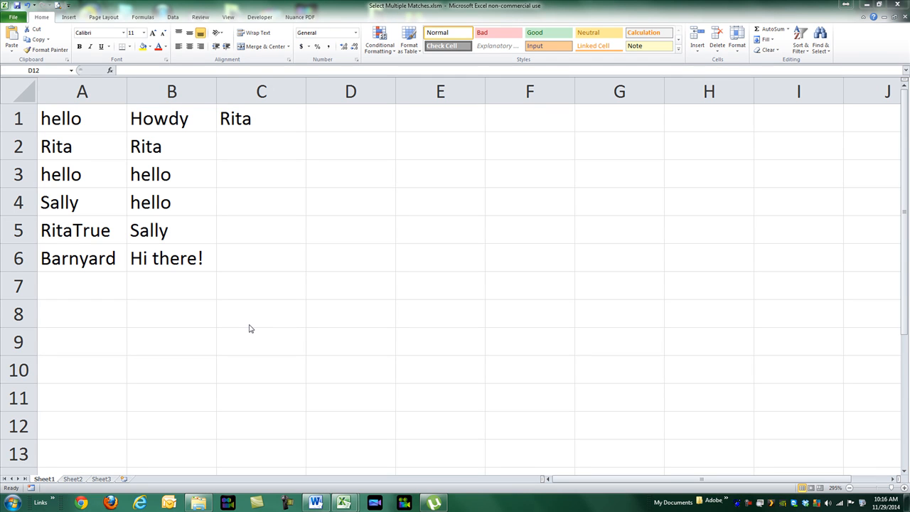
Select the cells A1, A3, B3 and B4 that contain 'hello'
{"action": "left_click", "coordinate": [349, 425]}
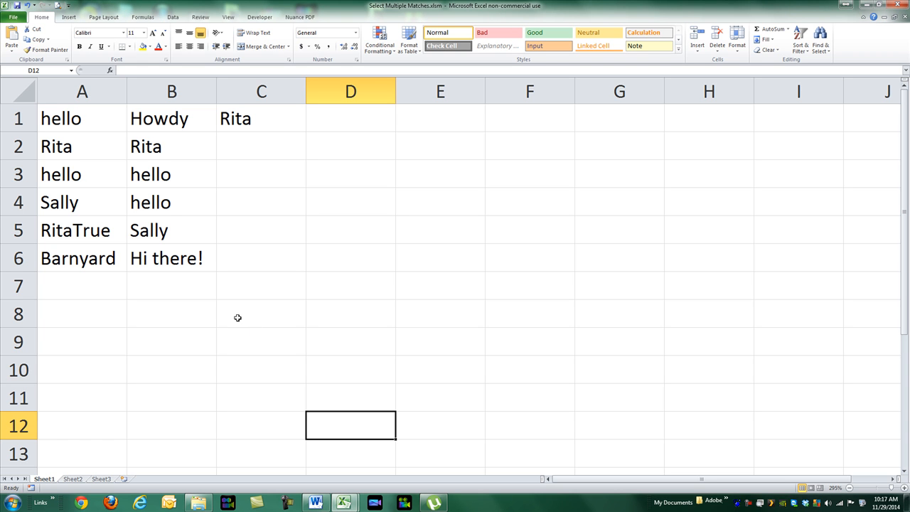
{"action": "mouse_move", "coordinate": [276, 128]}
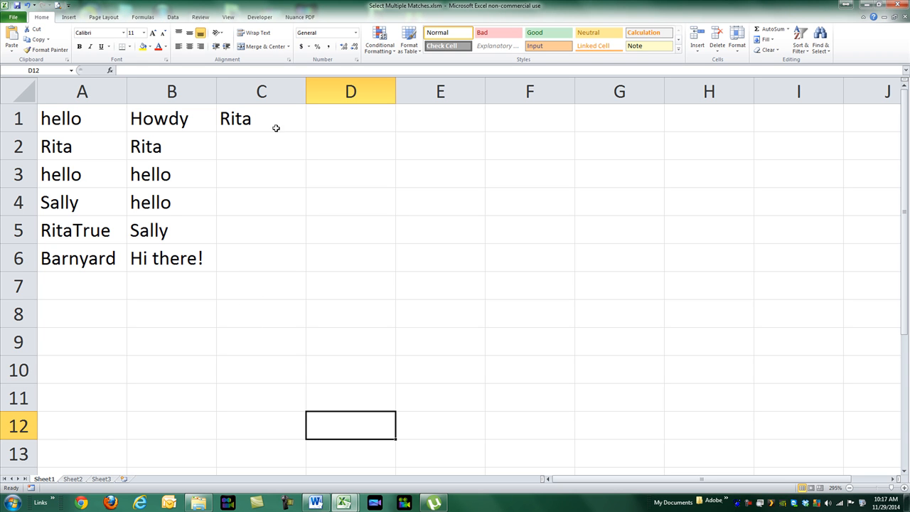
{"action": "left_click", "coordinate": [82, 118]}
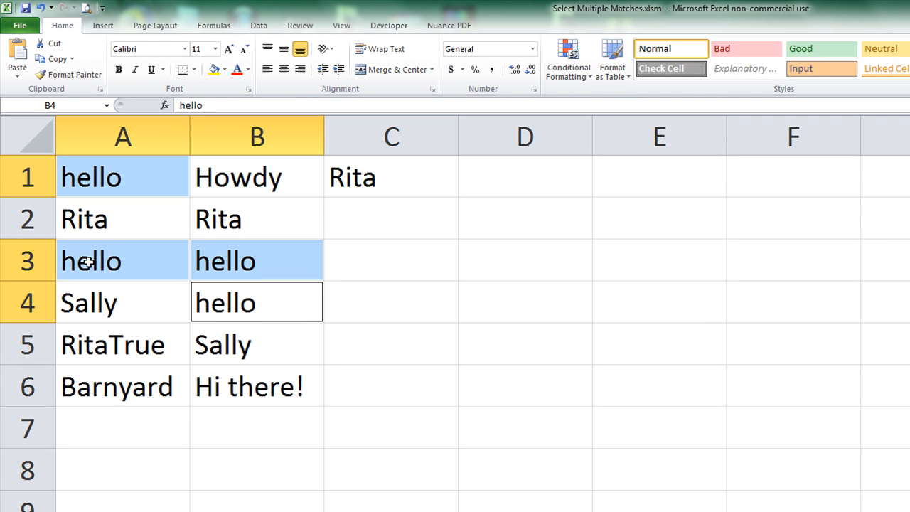
{"action": "mouse_move", "coordinate": [265, 275]}
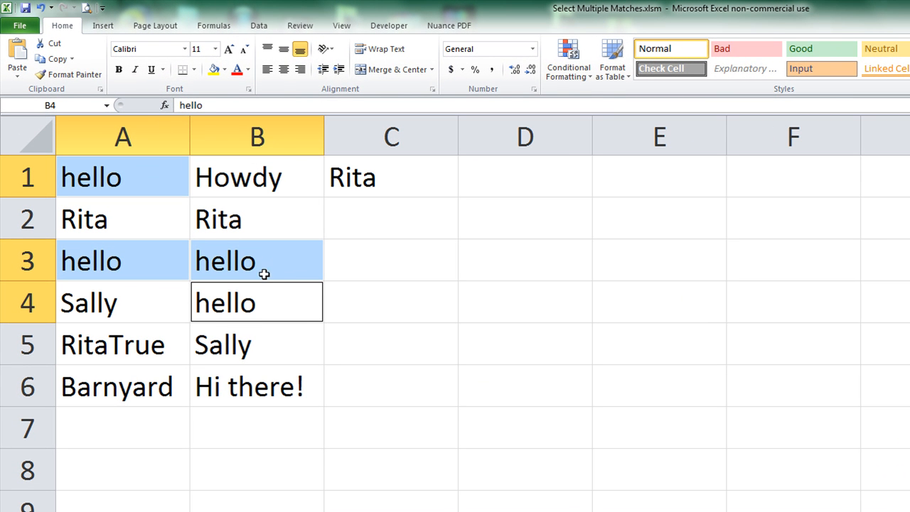
{"action": "mouse_move", "coordinate": [269, 304]}
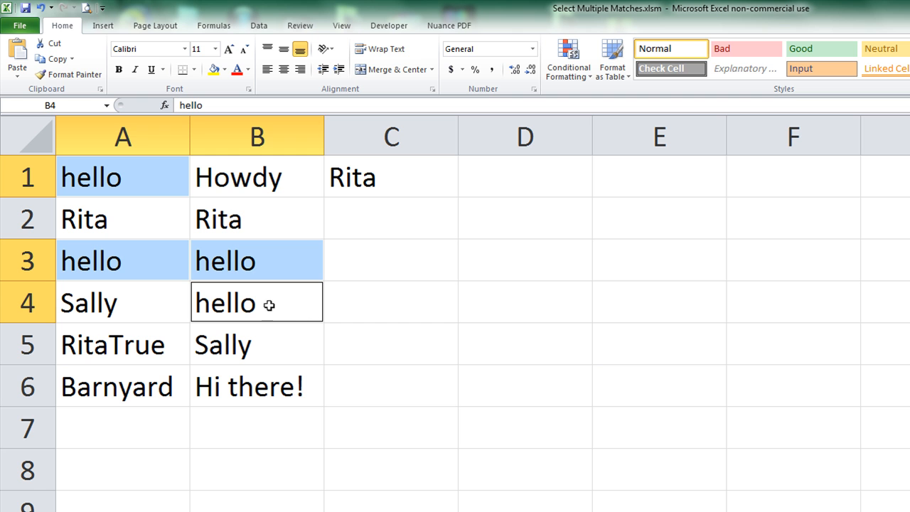
{"action": "mouse_move", "coordinate": [387, 375]}
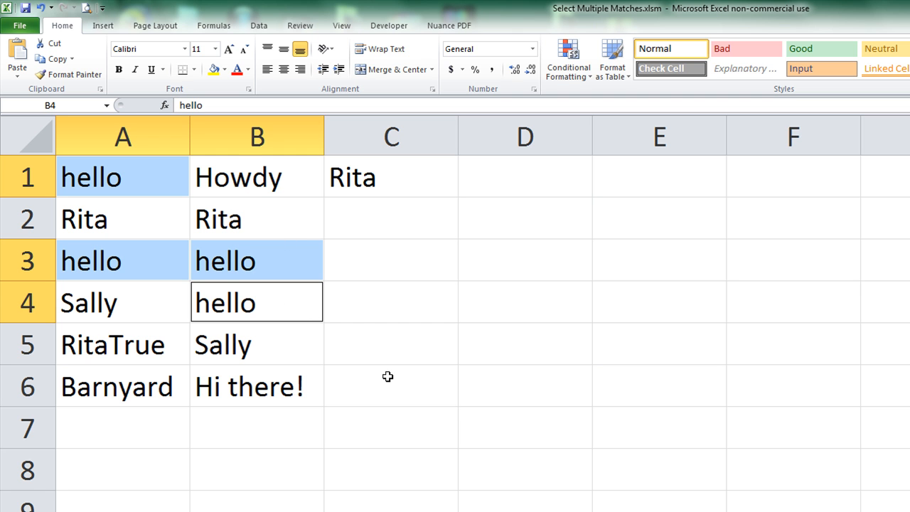
Shade the lookup cell C1 holding 'Rita' and start selecting matching cells
{"action": "left_click", "coordinate": [391, 176]}
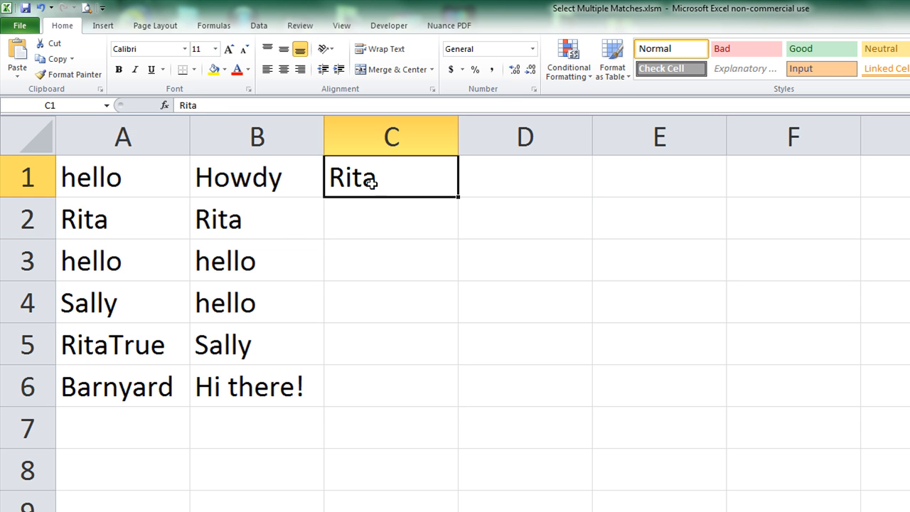
{"action": "left_click", "coordinate": [225, 68]}
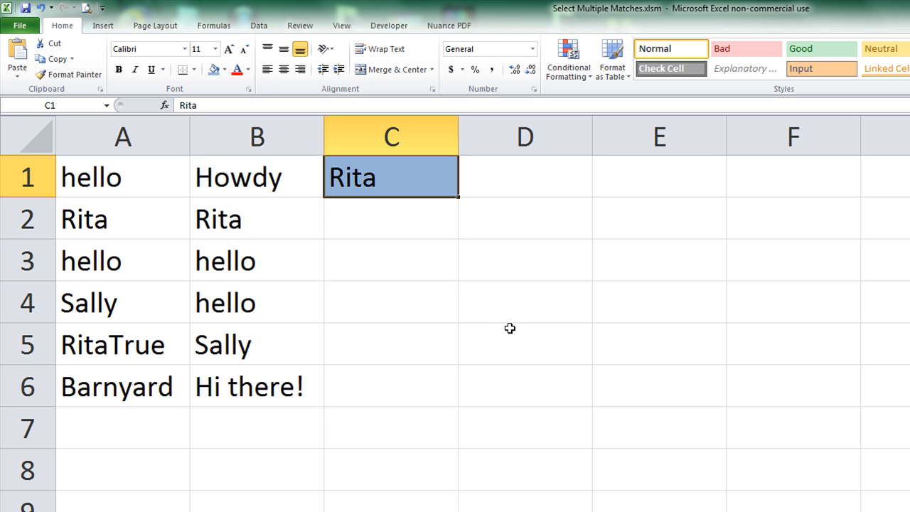
{"action": "mouse_move", "coordinate": [523, 461]}
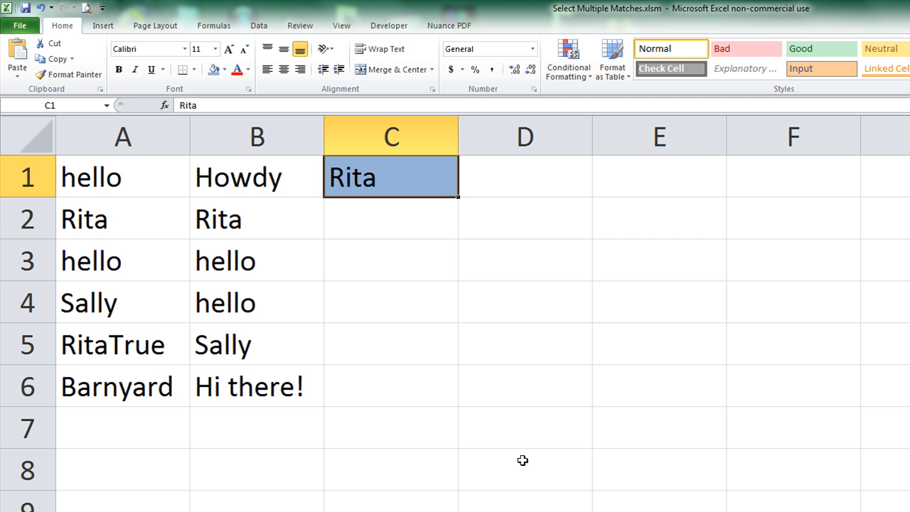
{"action": "left_click", "coordinate": [122, 219]}
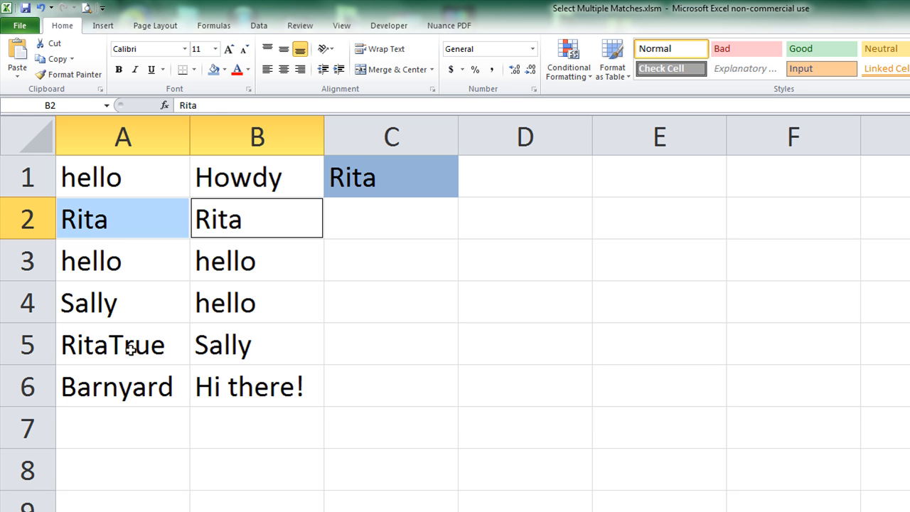
Change A5 from 'RitaTrue' to 'Rita' and select the Rita cells A2, B2 and A5
{"action": "double_click", "coordinate": [111, 346]}
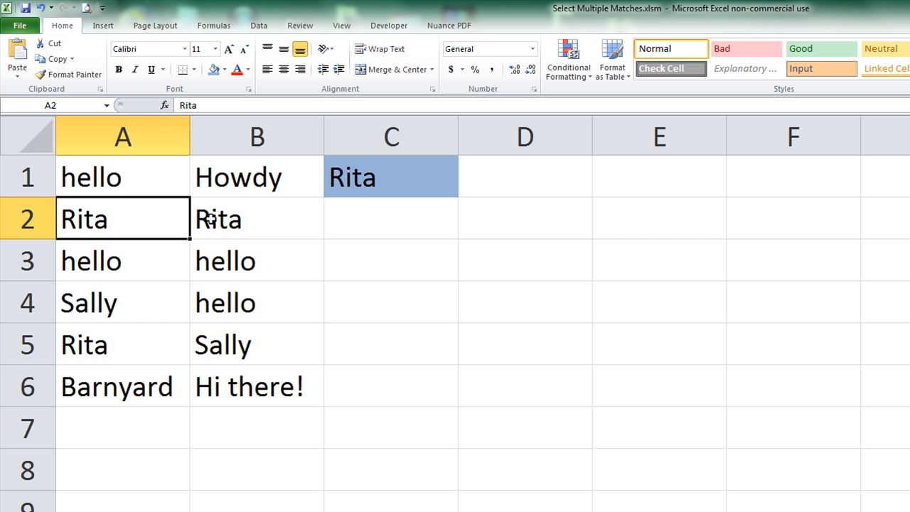
{"action": "left_click", "coordinate": [122, 344]}
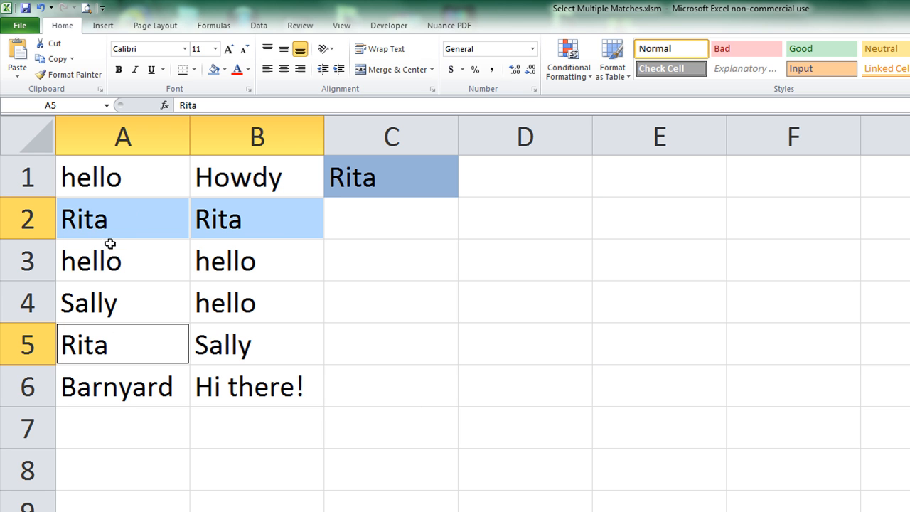
{"action": "left_click", "coordinate": [389, 301]}
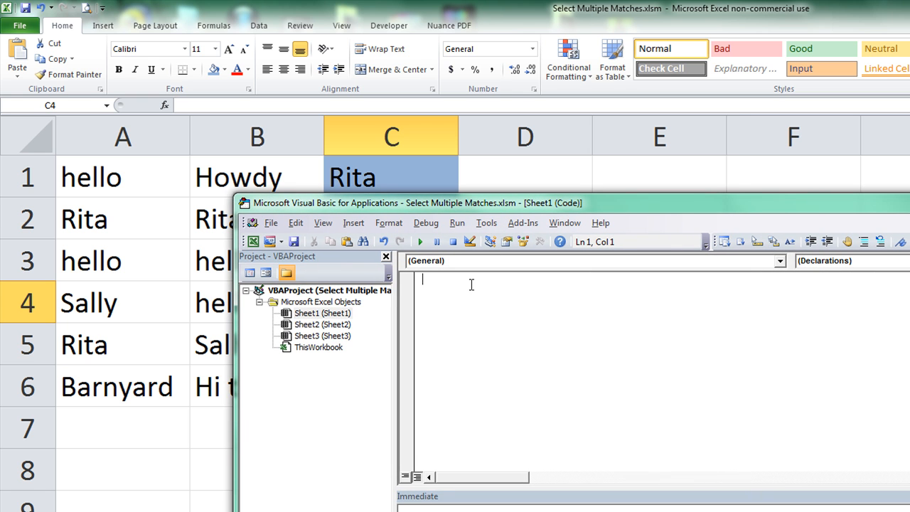
Declare an empty macro 'sub test1' in the Sheet1 code module
{"action": "type", "text": "sub"}
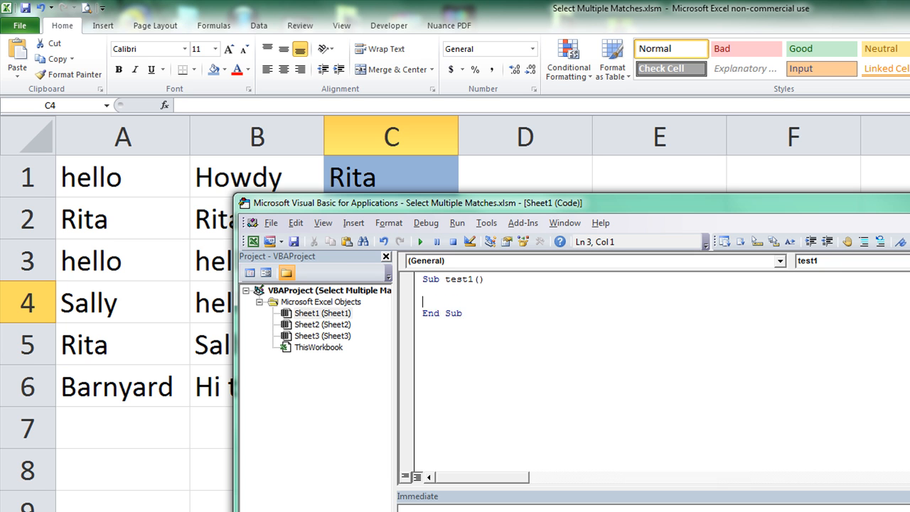
{"action": "key", "text": "Return"}
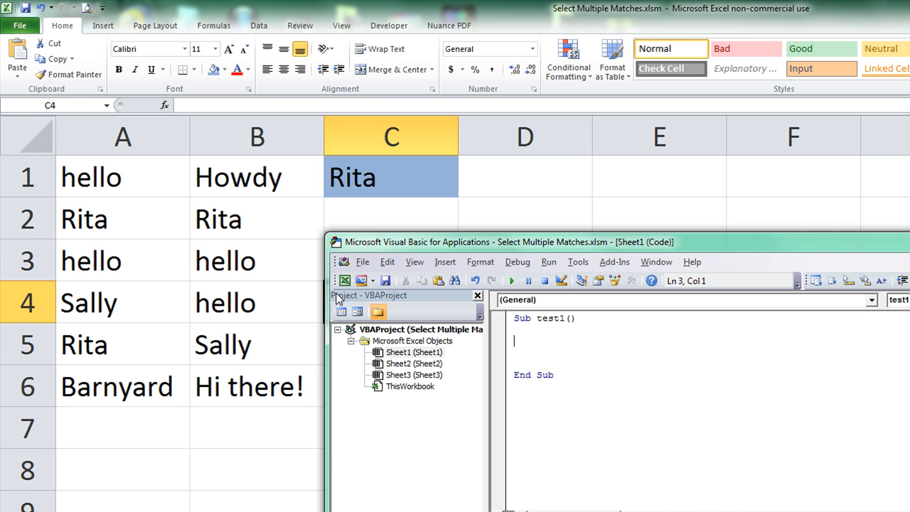
{"action": "mouse_move", "coordinate": [245, 297]}
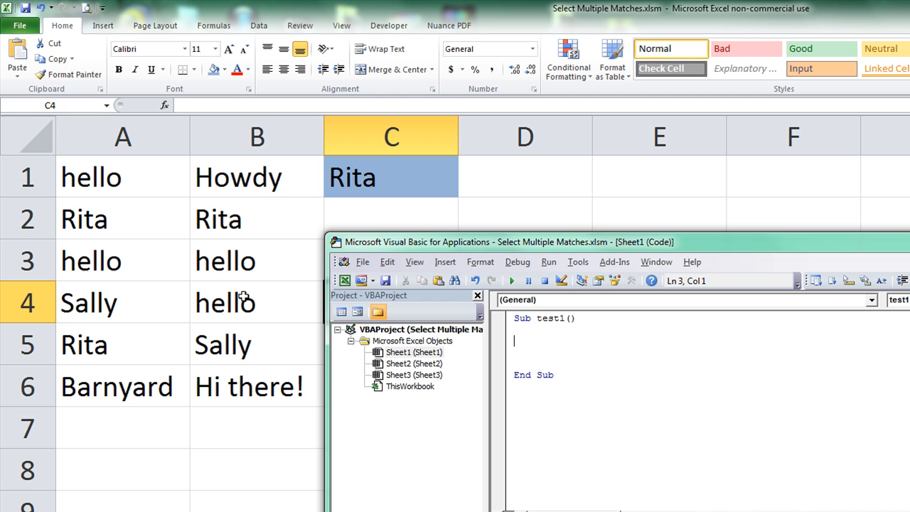
{"action": "mouse_move", "coordinate": [154, 188]}
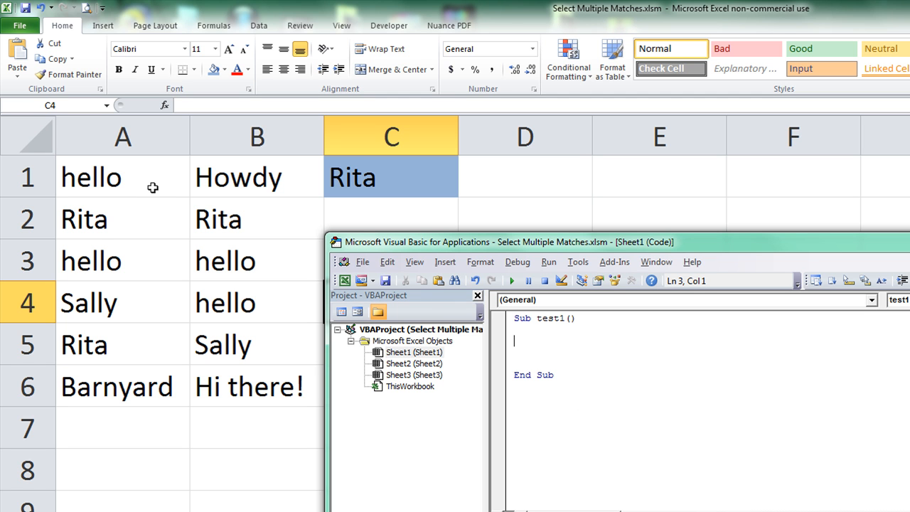
{"action": "mouse_move", "coordinate": [139, 165]}
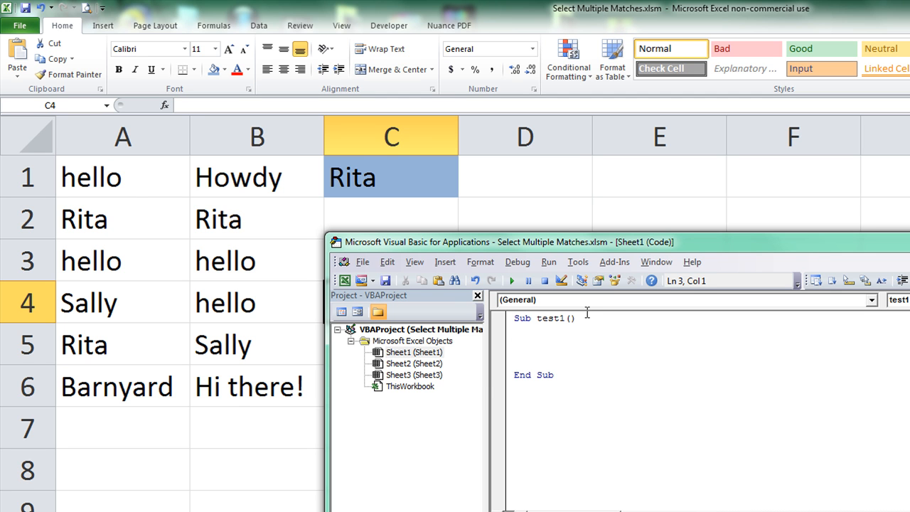
Write the loop header For Each taco In Range("a1:b6")
{"action": "type", "text": "for each c"}
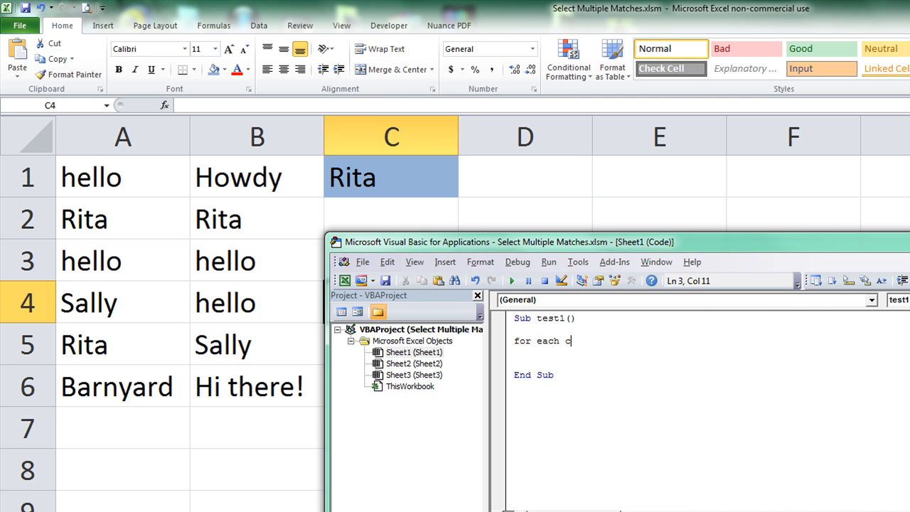
{"action": "key", "text": "Backspace"}
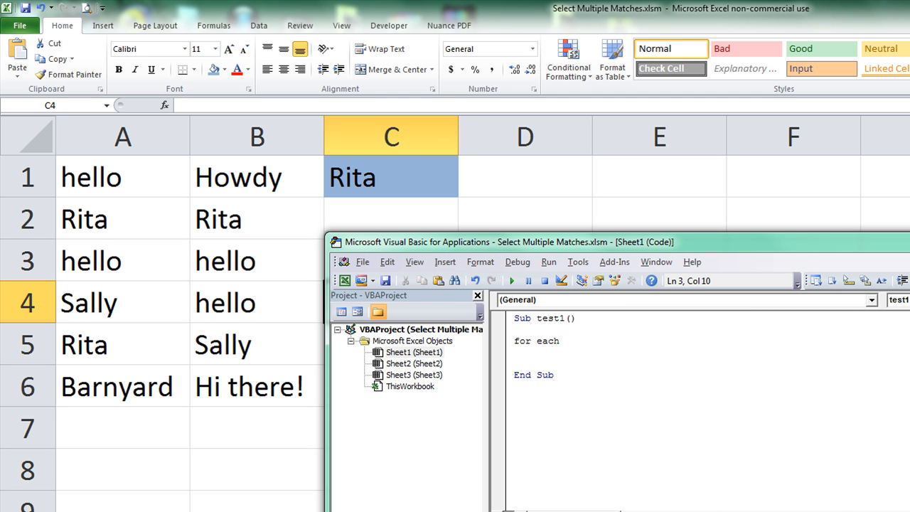
{"action": "type", "text": "bla"}
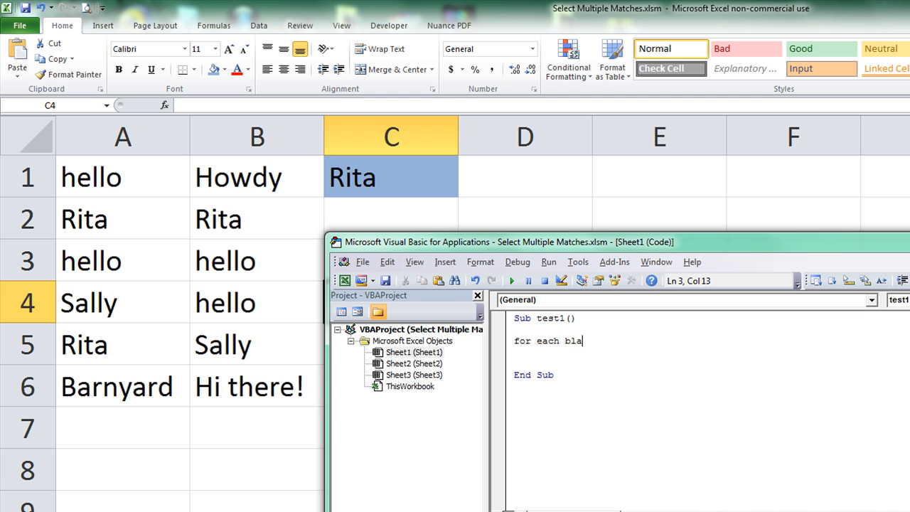
{"action": "type", "text": "taco"}
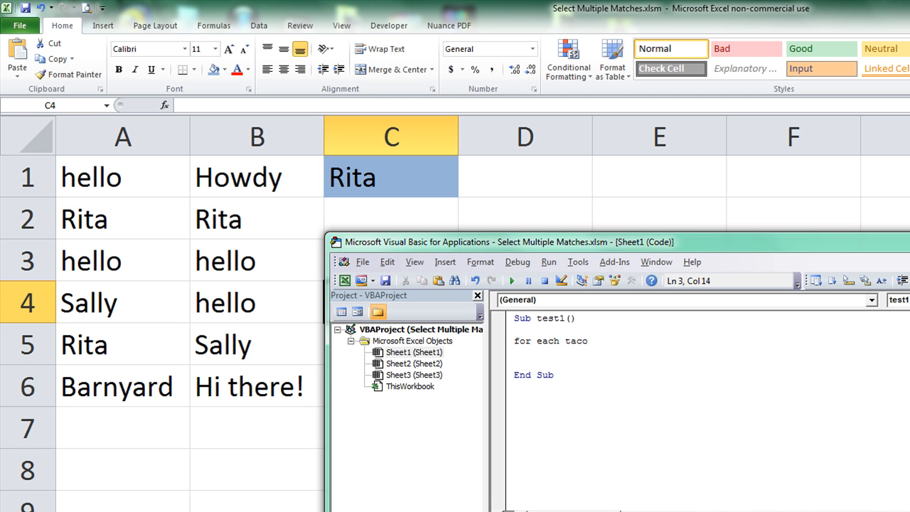
{"action": "type", "text": "in an"}
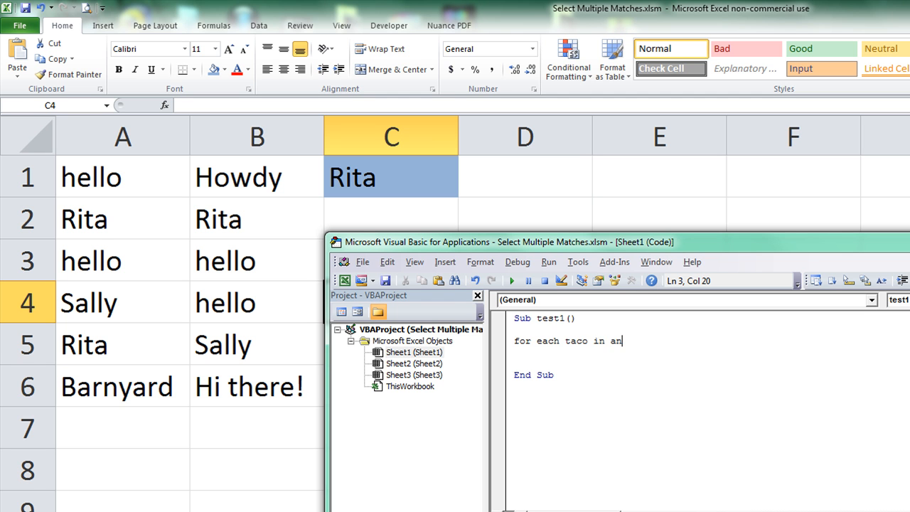
{"action": "type", "text": "range(\""}
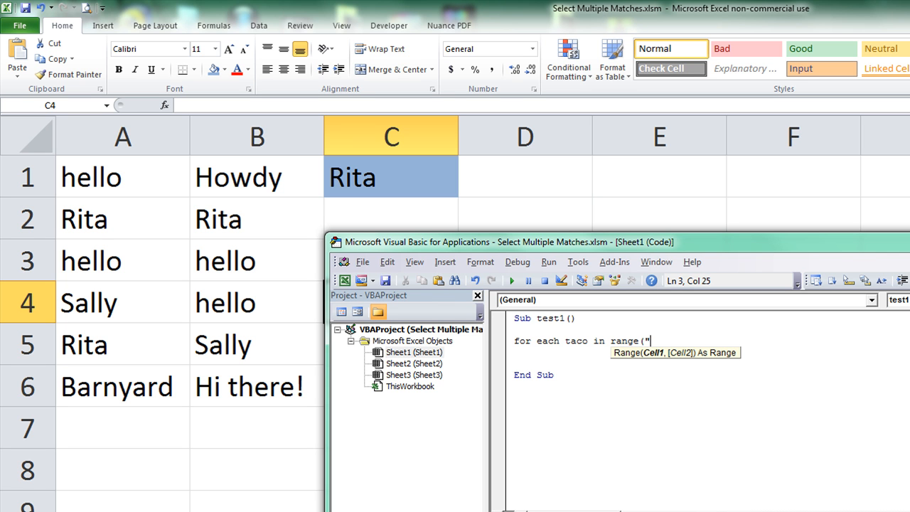
{"action": "type", "text": "a1:"}
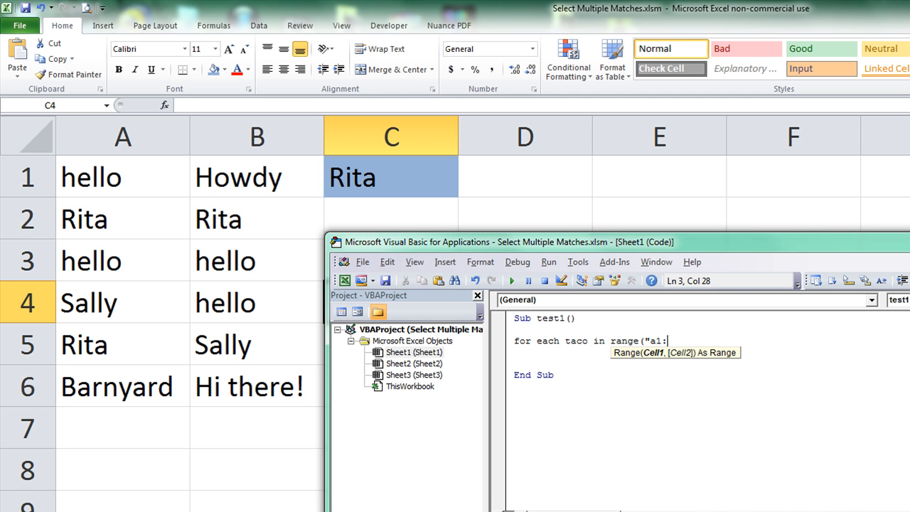
{"action": "type", "text": "b6\""}
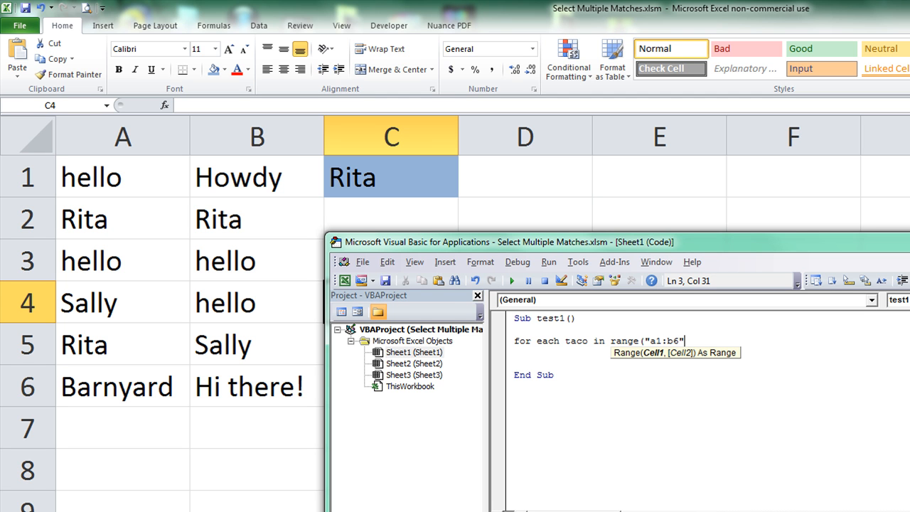
{"action": "key", "text": "Return"}
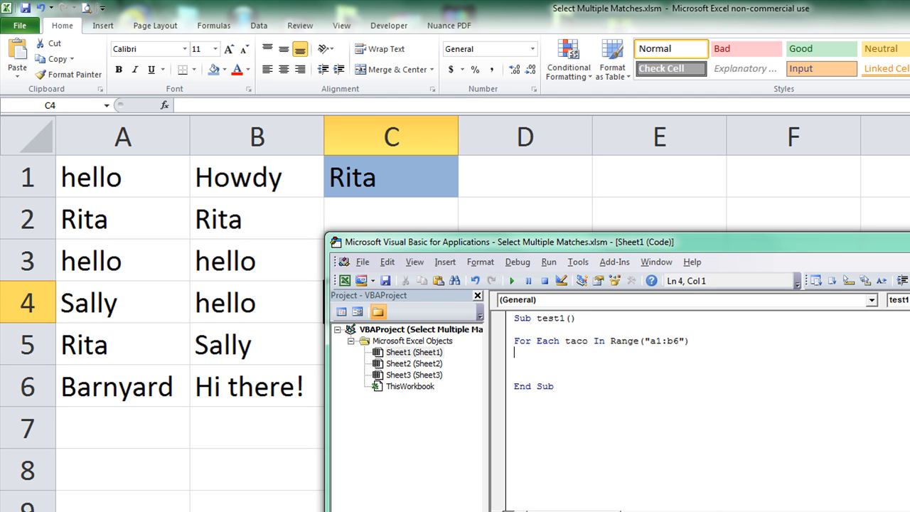
Close the loop with Next taco and move into the loop body
{"action": "type", "text": "next"}
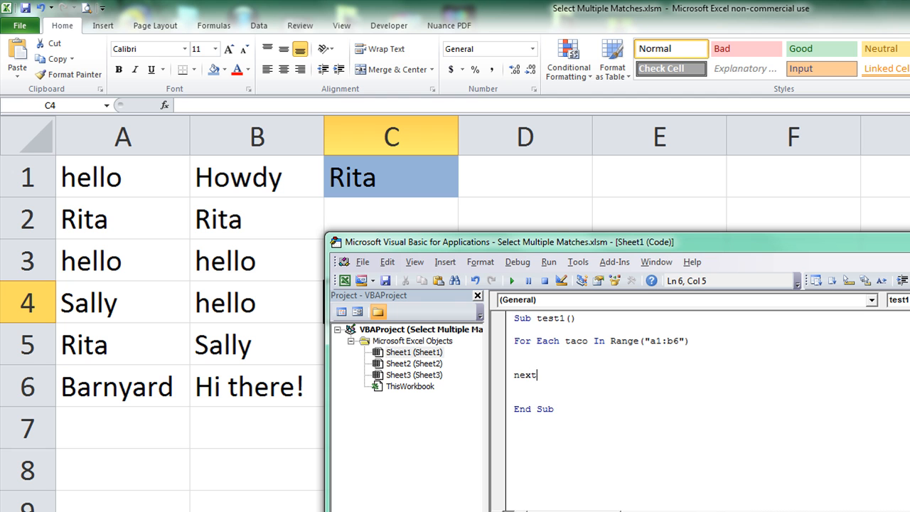
{"action": "type", "text": "taco"}
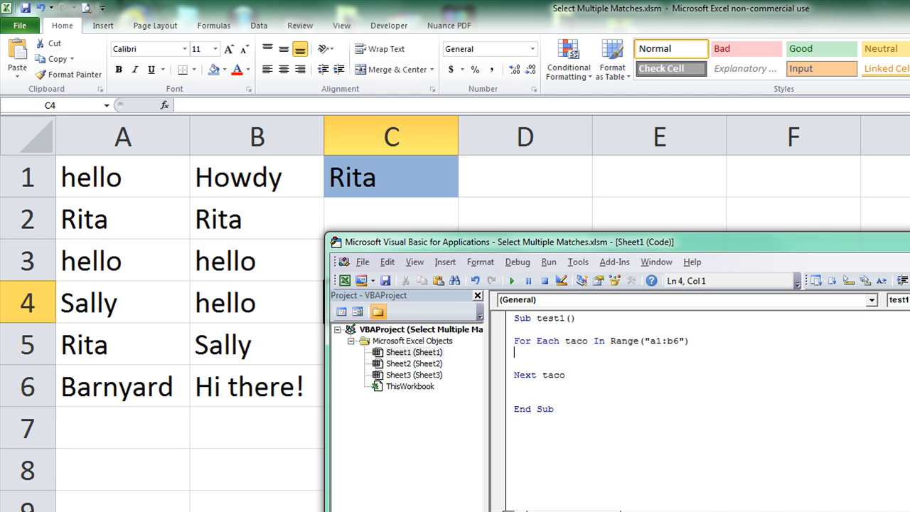
{"action": "left_click", "coordinate": [526, 352]}
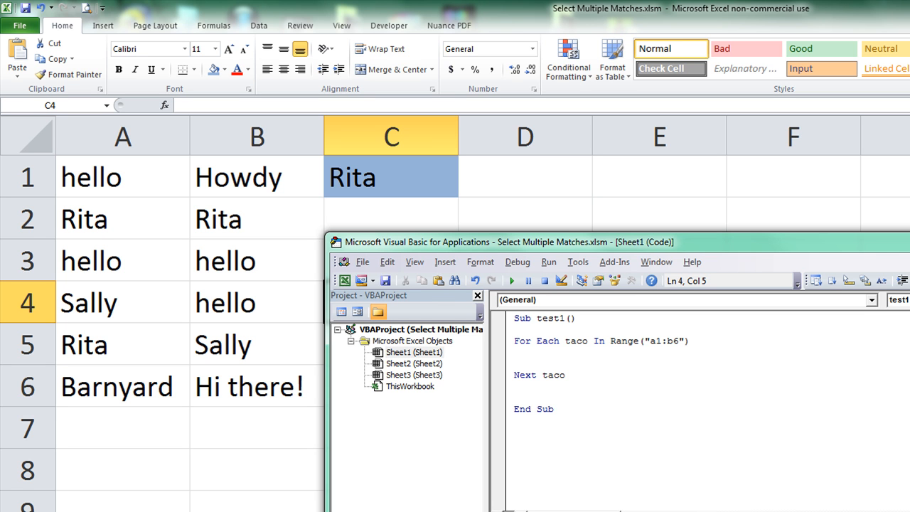
Write the condition If taco = Range("c1") Then inside the loop
{"action": "left_click", "coordinate": [540, 353]}
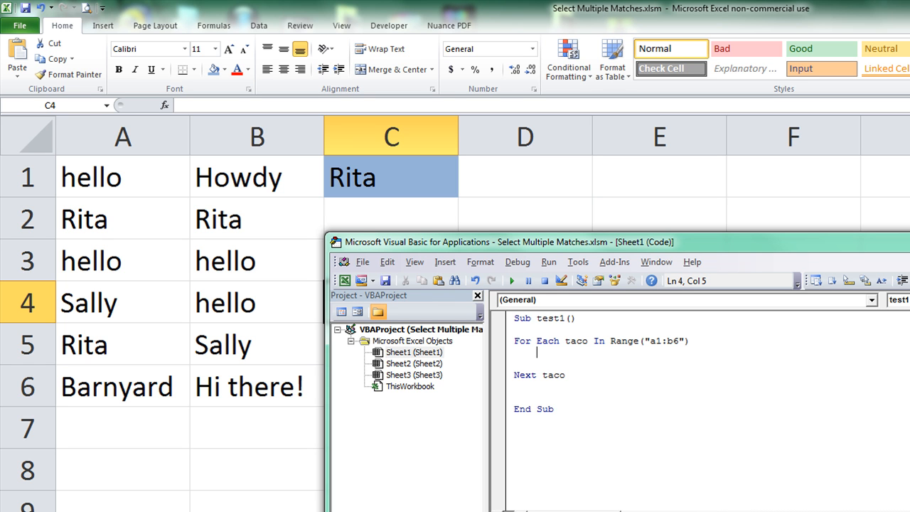
{"action": "type", "text": "if t"}
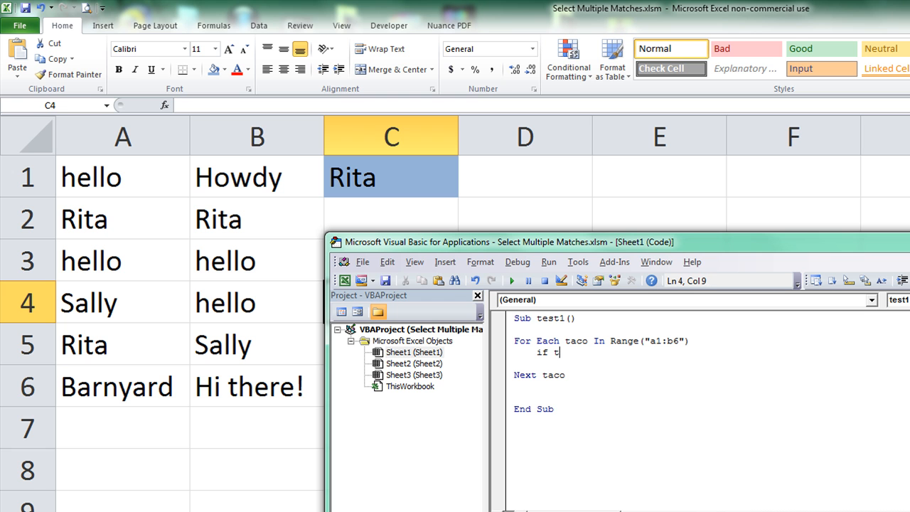
{"action": "type", "text": "aco"}
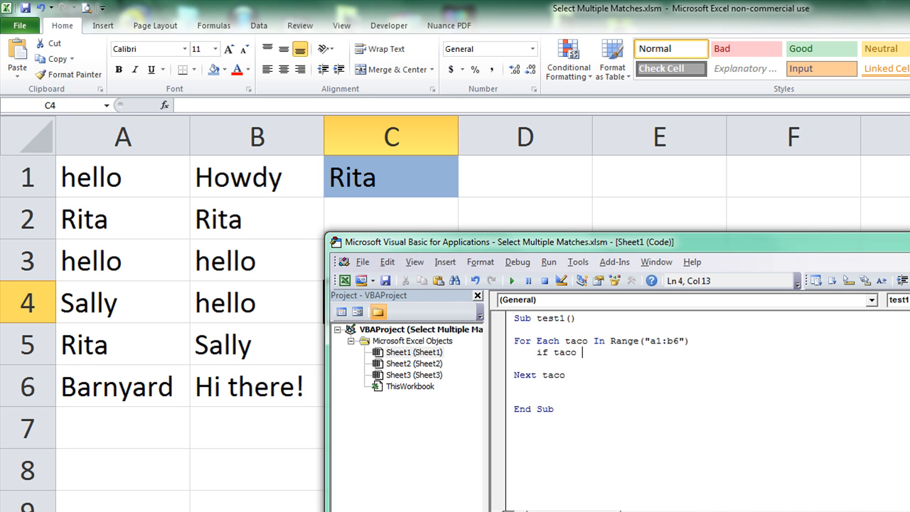
{"action": "type", "text": "= range"}
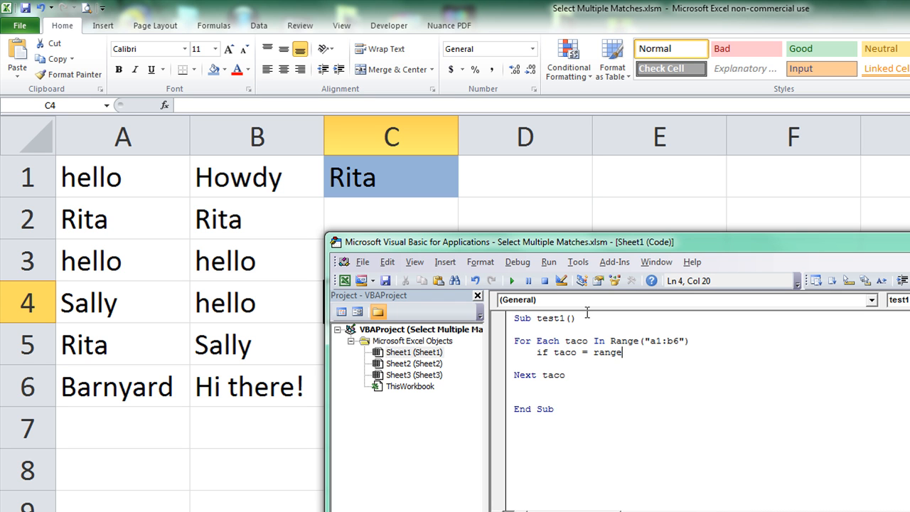
{"action": "type", "text": "(\"c1"}
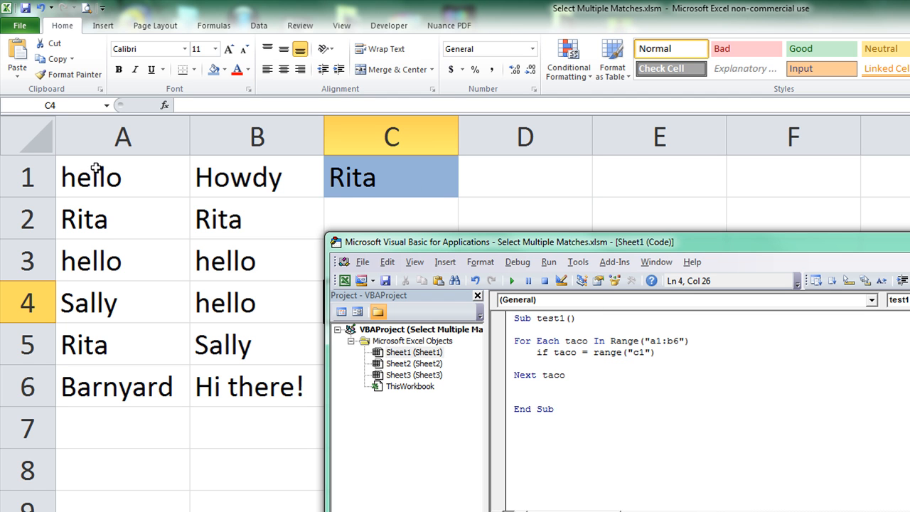
{"action": "mouse_move", "coordinate": [159, 259]}
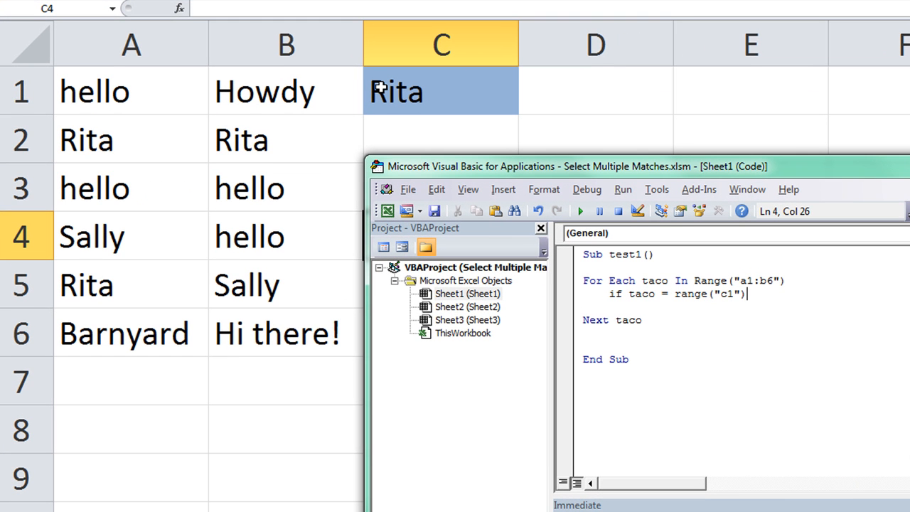
{"action": "type", "text": "then"}
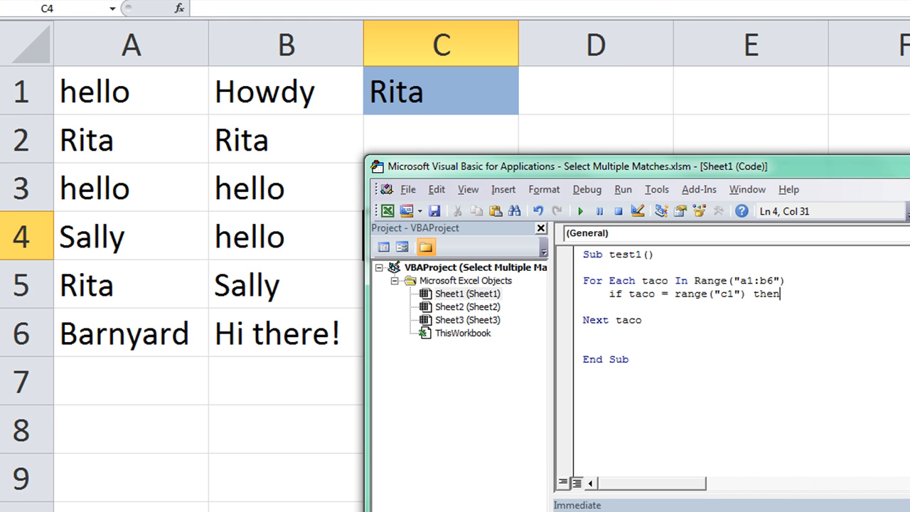
{"action": "key", "text": "Return"}
{"action": "type", "text": "End If"}
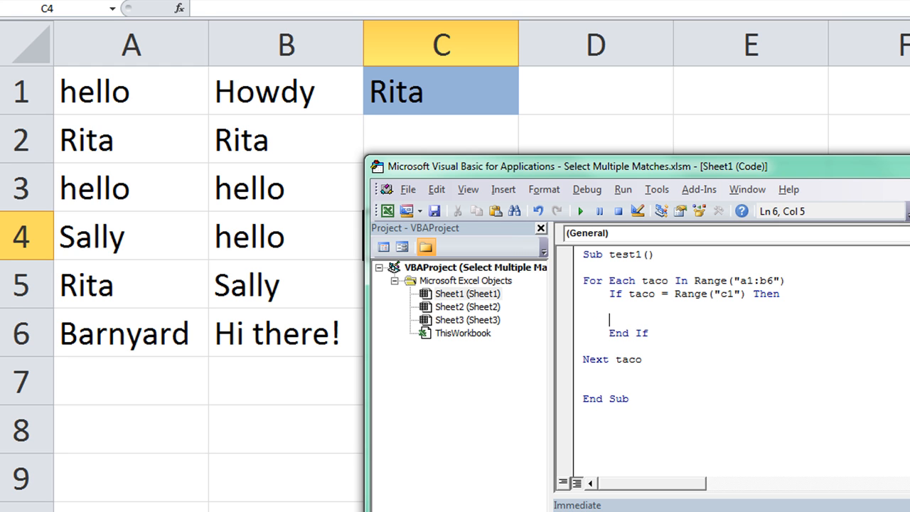
{"action": "left_click", "coordinate": [713, 287]}
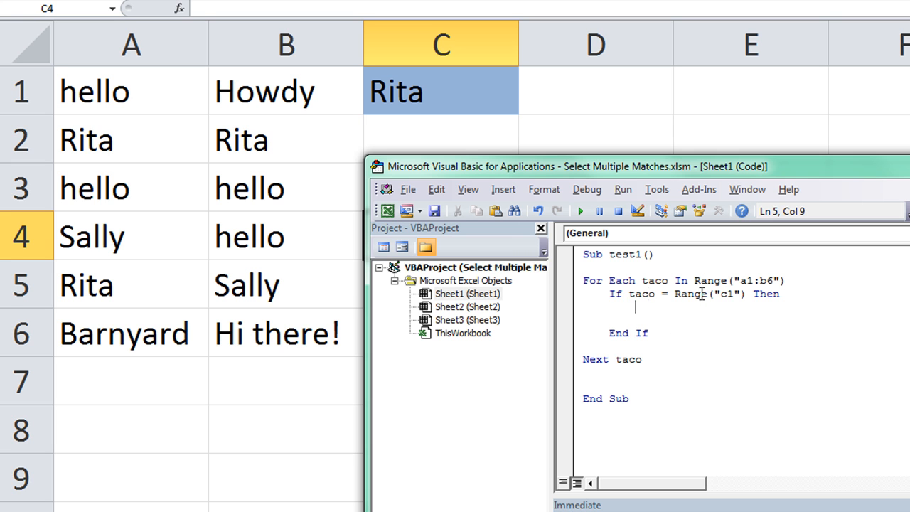
{"action": "mouse_move", "coordinate": [403, 98]}
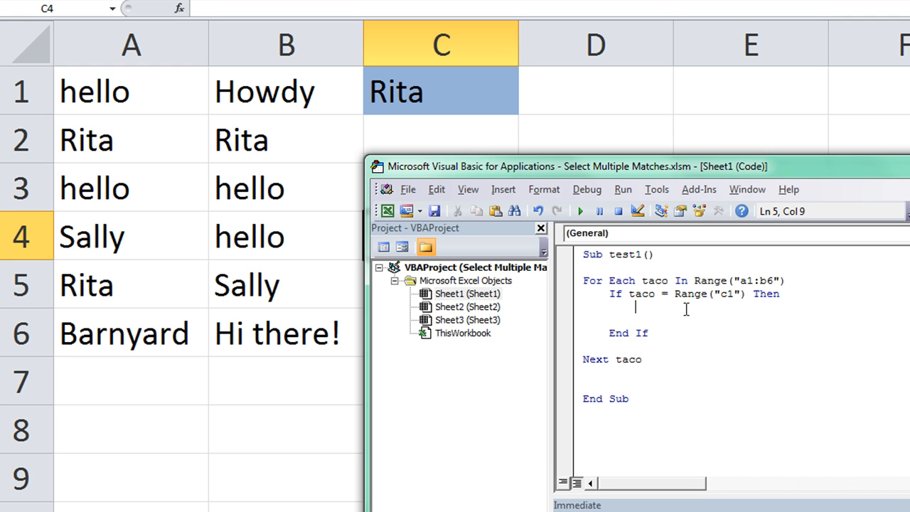
{"action": "mouse_move", "coordinate": [604, 265]}
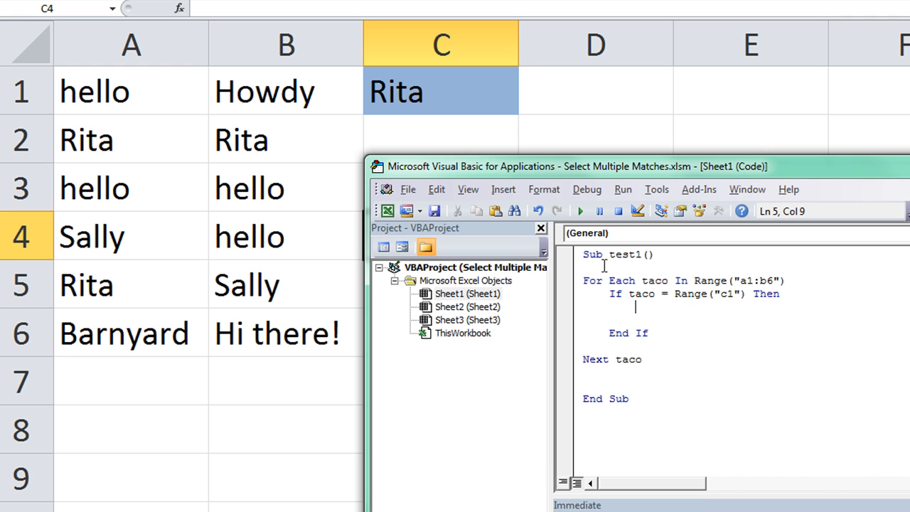
Extend the condition to If myRng = Empty And taco = Range("c1") Then
{"action": "left_click", "coordinate": [623, 293]}
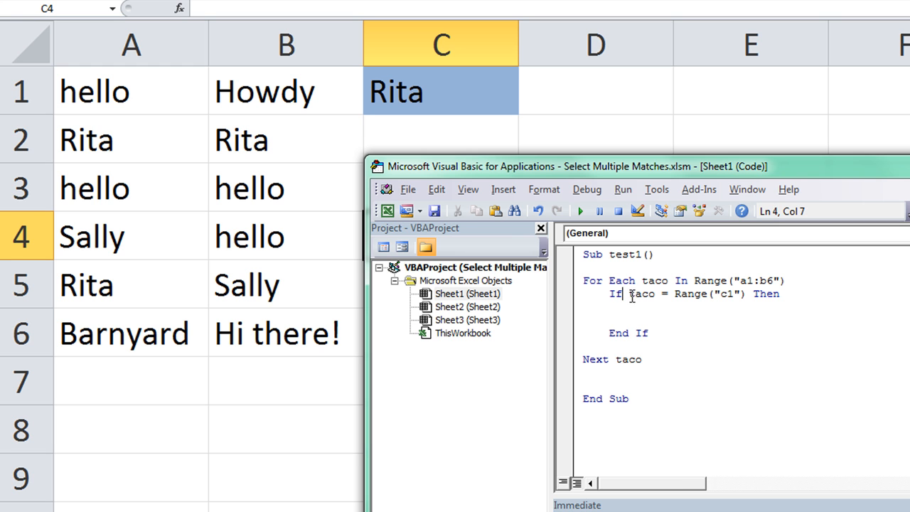
{"action": "type", "text": "my"}
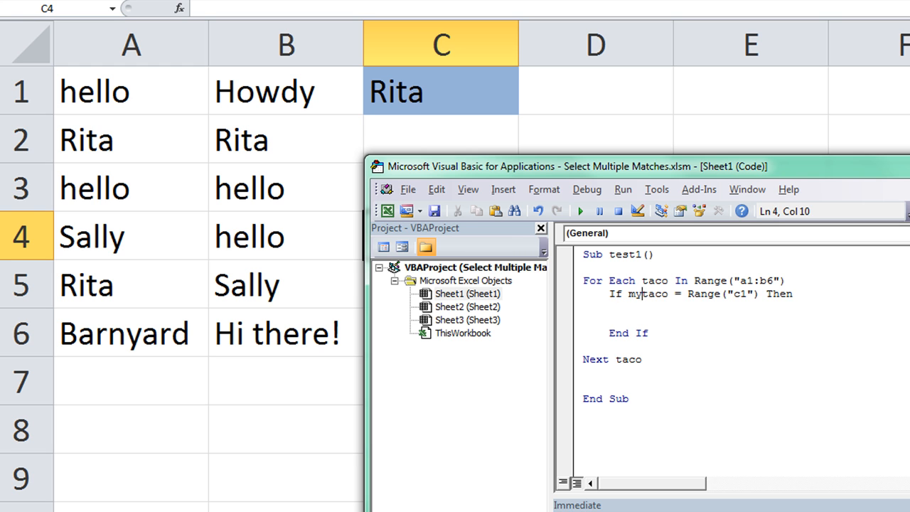
{"action": "type", "text": "R"}
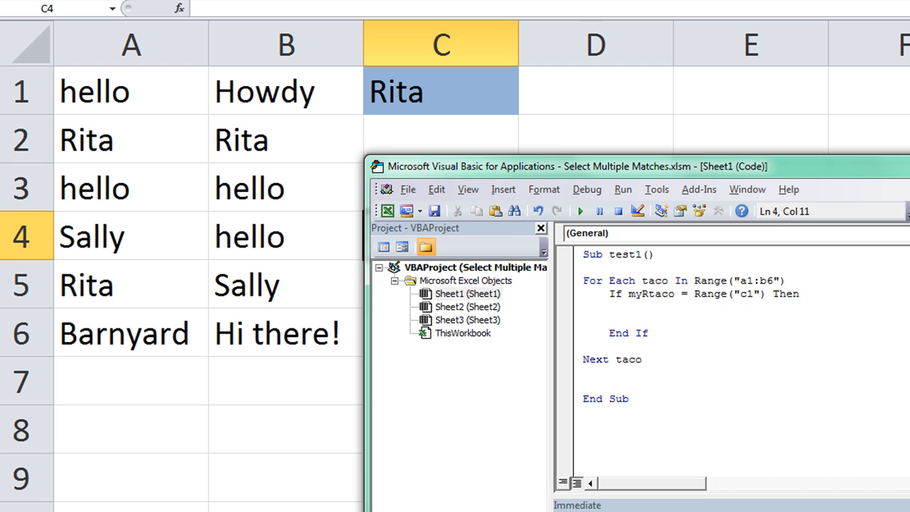
{"action": "type", "text": "ng = empty"}
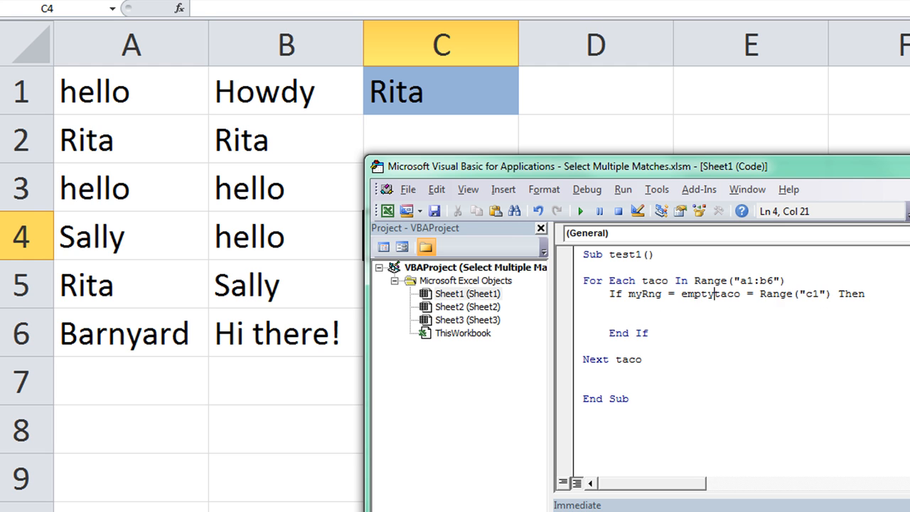
{"action": "type", "text": "and"}
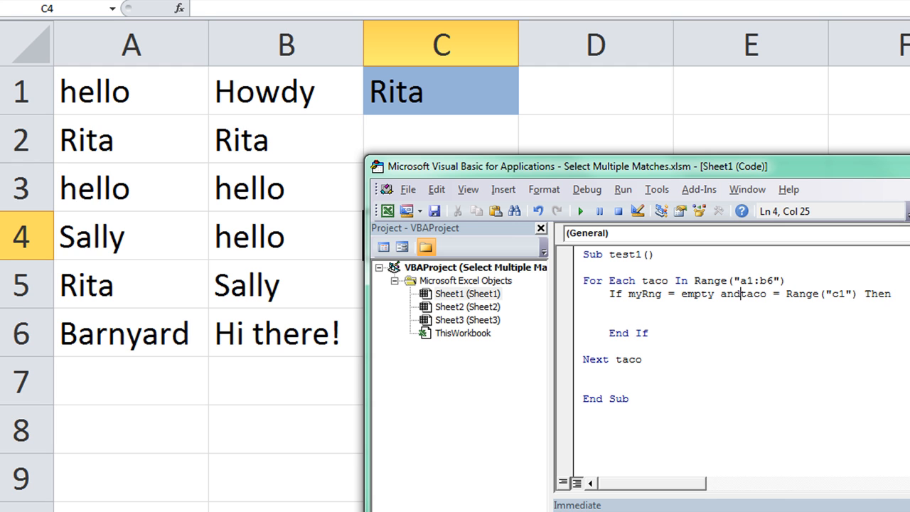
{"action": "double_click", "coordinate": [643, 293]}
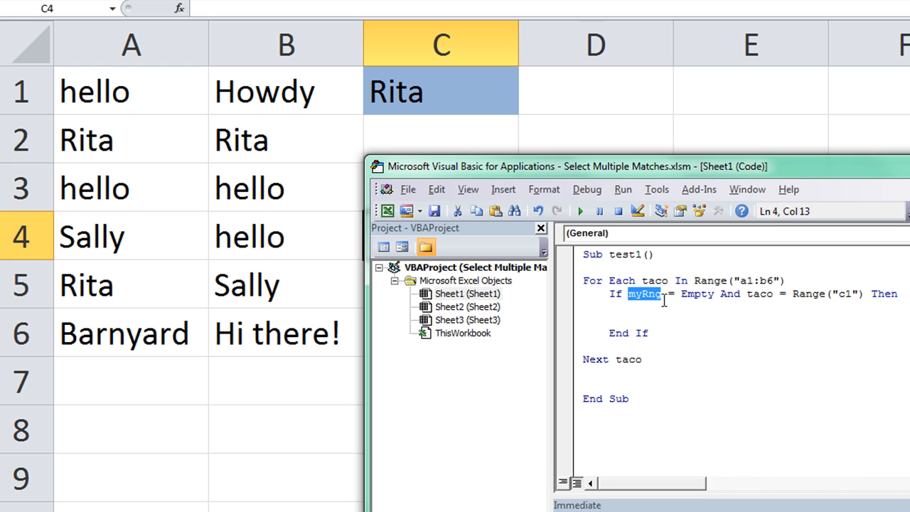
Set myRng = taco.Address(0, 0) inside the If block
{"action": "left_click", "coordinate": [710, 310]}
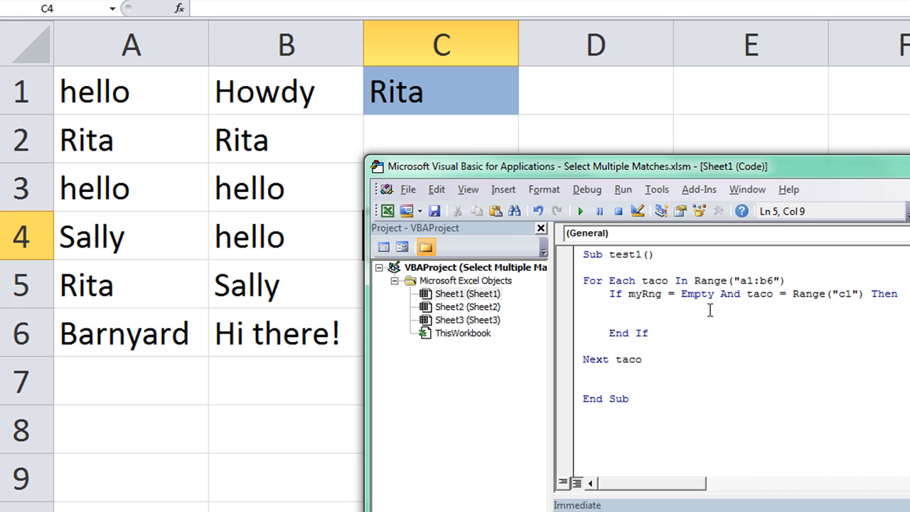
{"action": "type", "text": "my"}
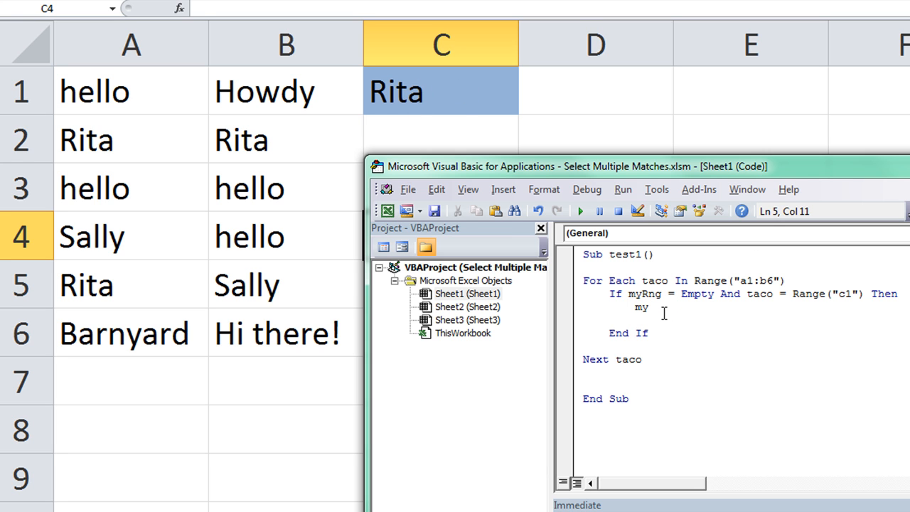
{"action": "type", "text": "Rng"}
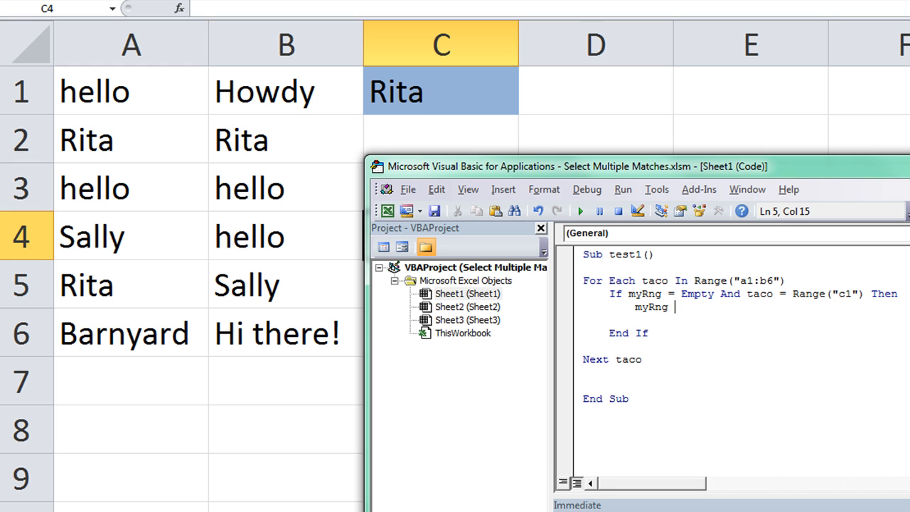
{"action": "type", "text": "= t"}
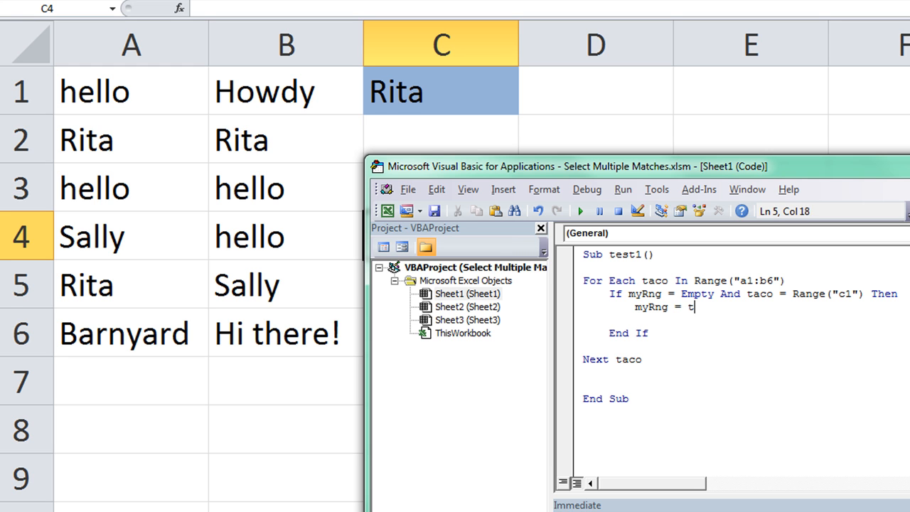
{"action": "type", "text": "aco"}
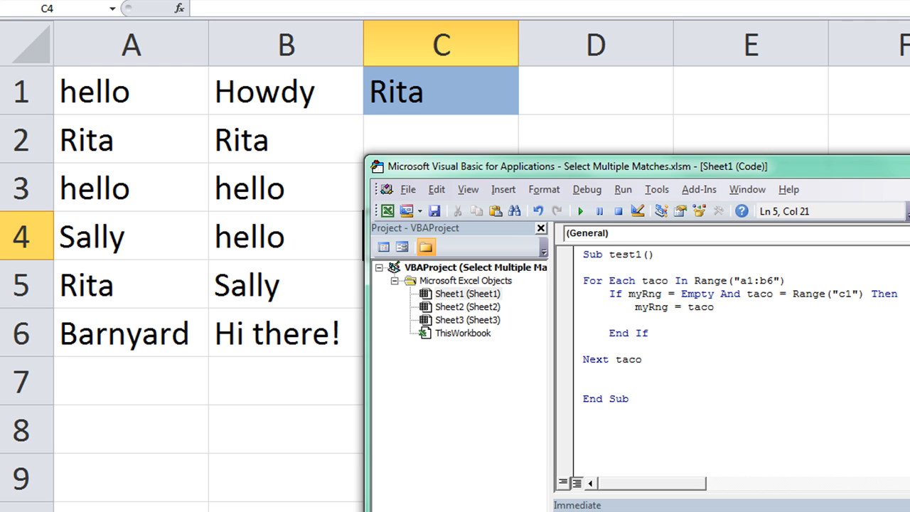
{"action": "type", "text": ".address"}
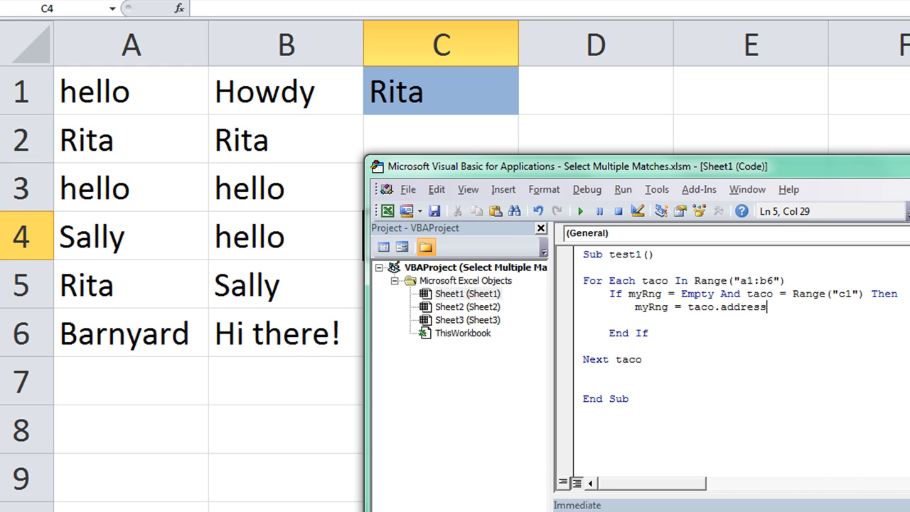
{"action": "type", "text": "(0,0)"}
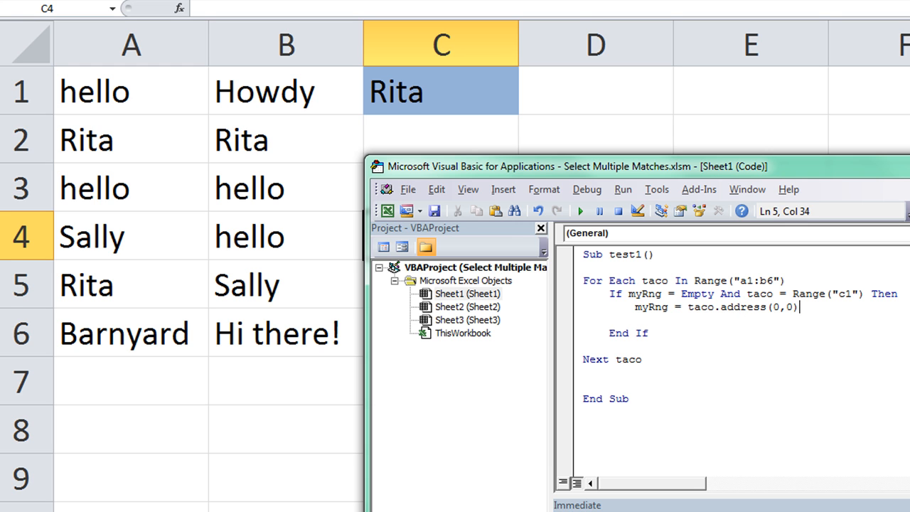
{"action": "left_click", "coordinate": [725, 307]}
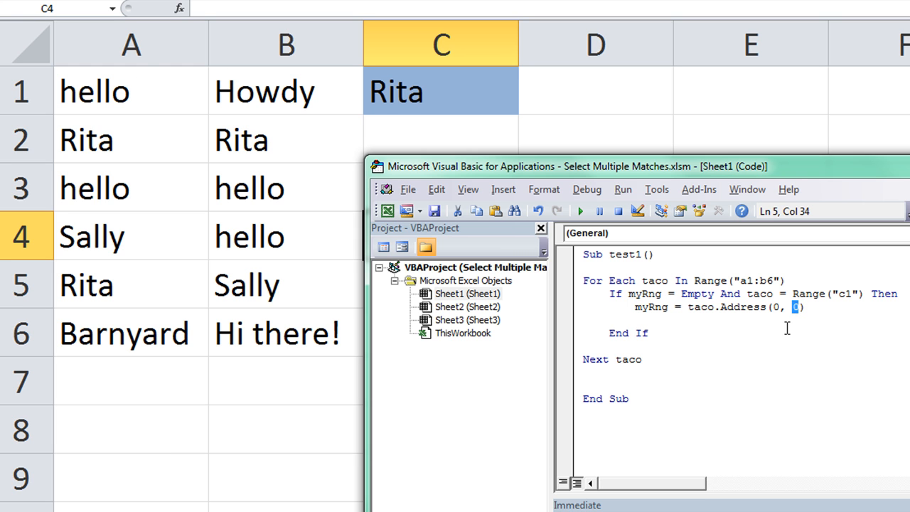
{"action": "mouse_move", "coordinate": [809, 312]}
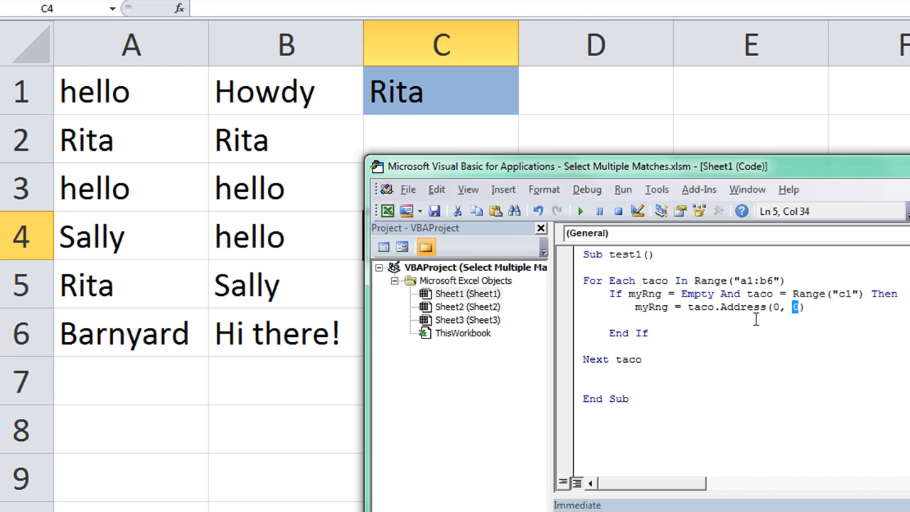
{"action": "type", "text": "0"}
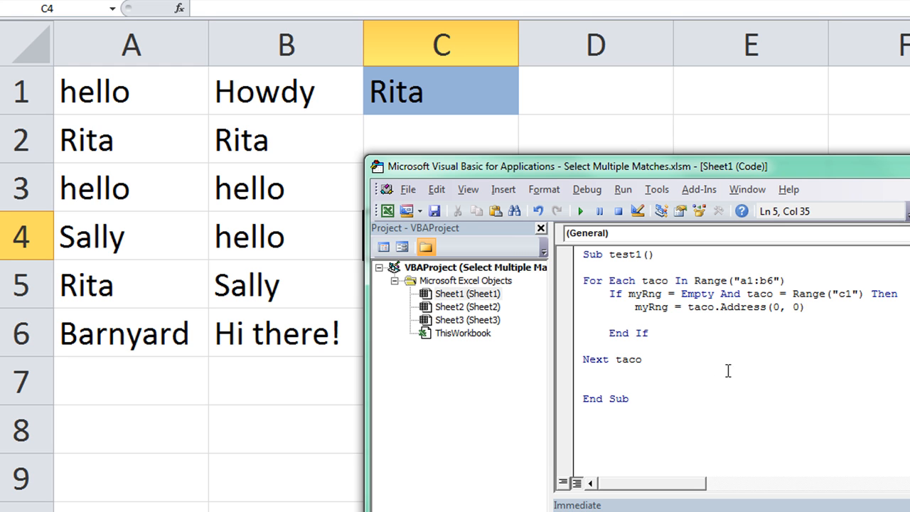
{"action": "mouse_move", "coordinate": [847, 333]}
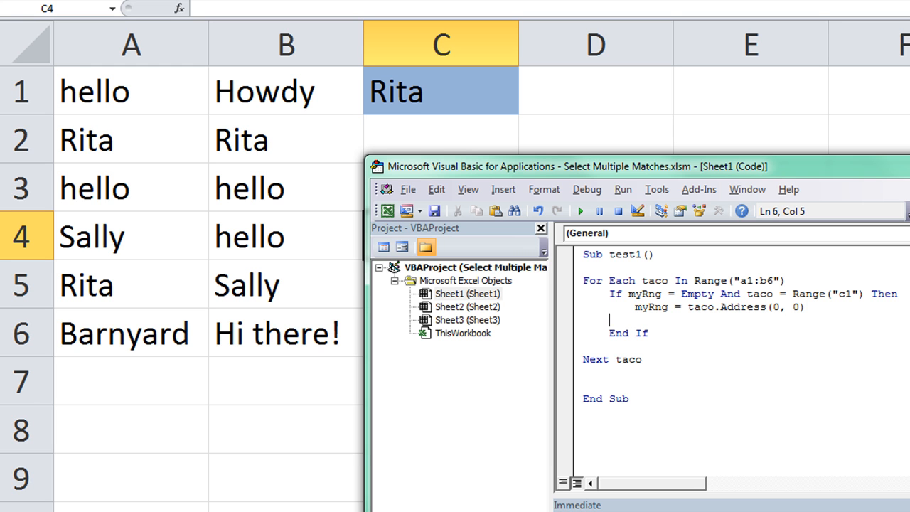
Add the branch ElseIf taco = Range("c1") Then
{"action": "type", "text": "else"}
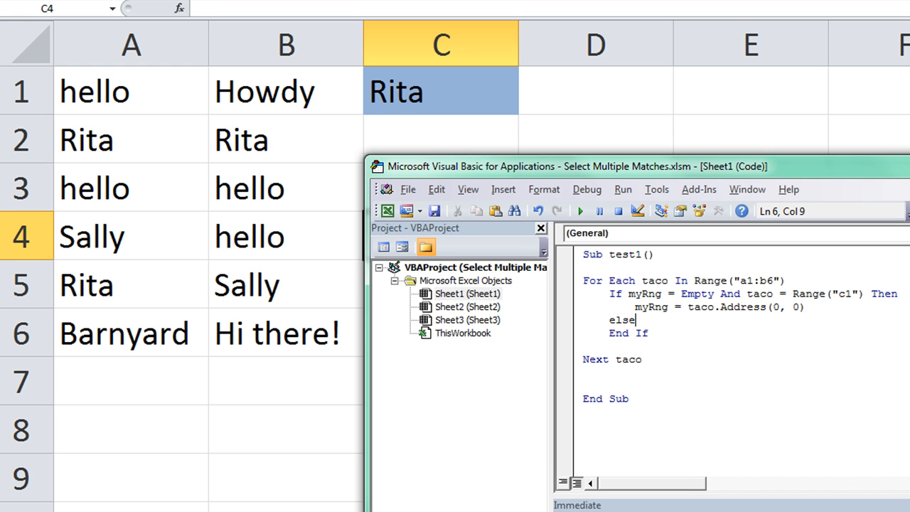
{"action": "type", "text": "if"}
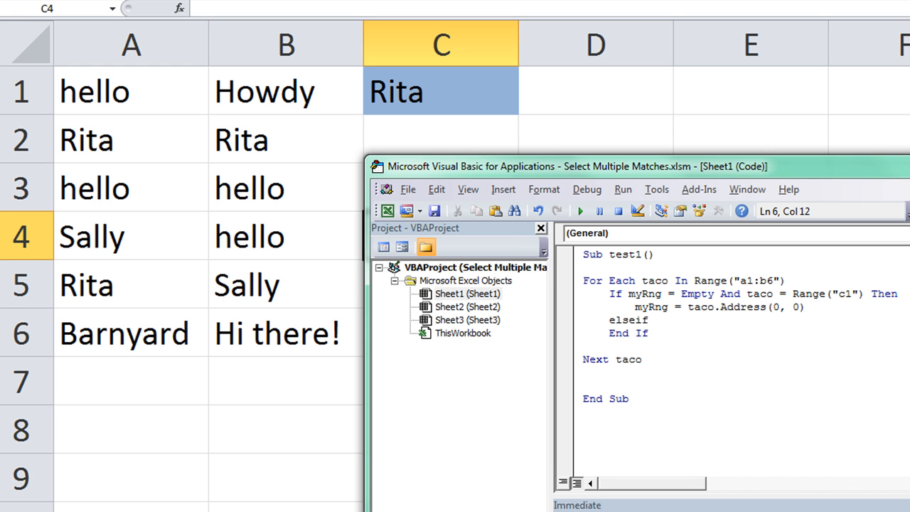
{"action": "type", "text": "taco ="}
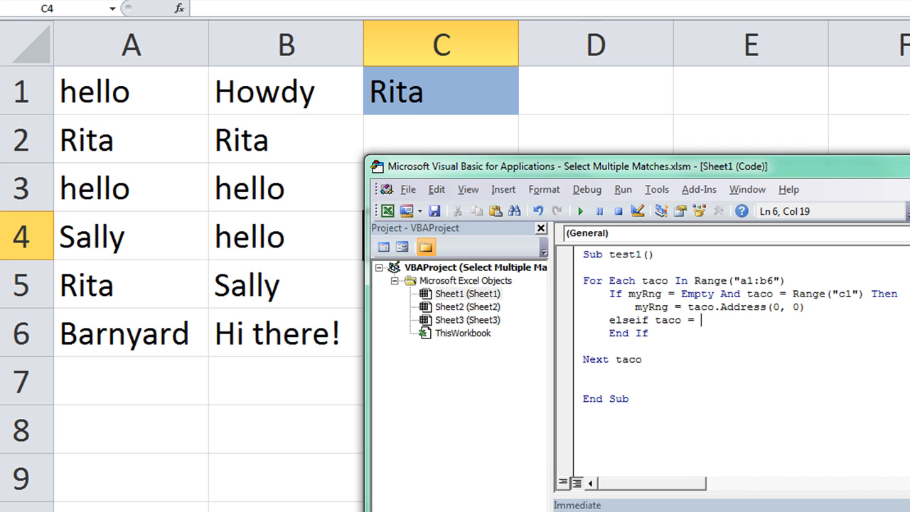
{"action": "type", "text": "range ("}
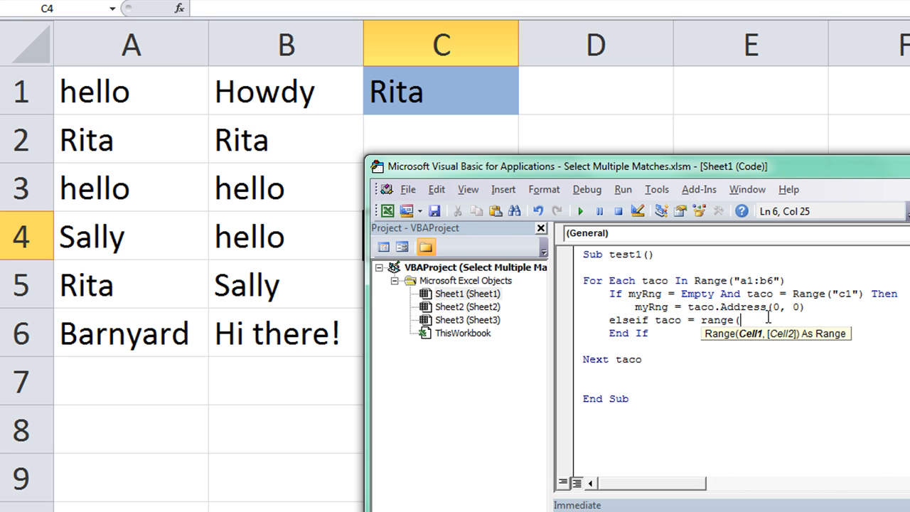
{"action": "type", "text": "\"c1\")"}
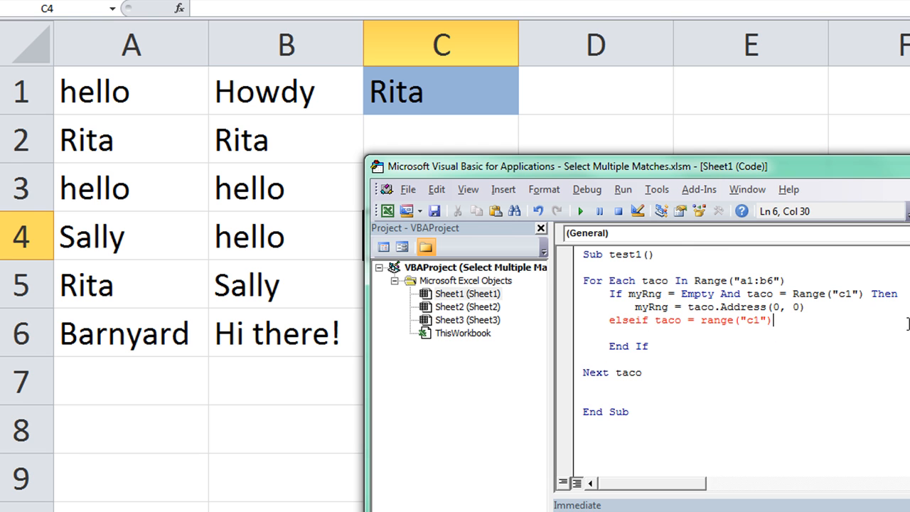
{"action": "key", "text": "Return"}
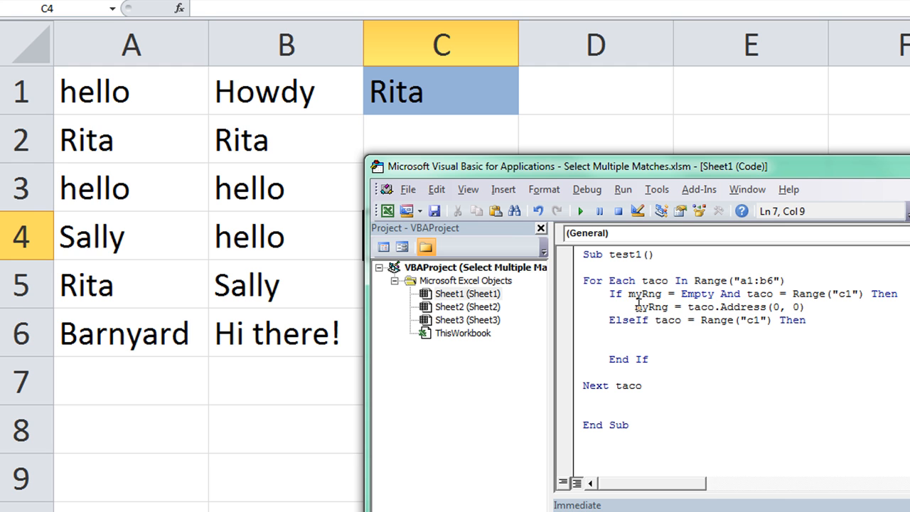
Make the ElseIf body append myRng = myRng & "," & taco.Address(0, 0), then start stepping the macro
{"action": "left_click", "coordinate": [636, 334]}
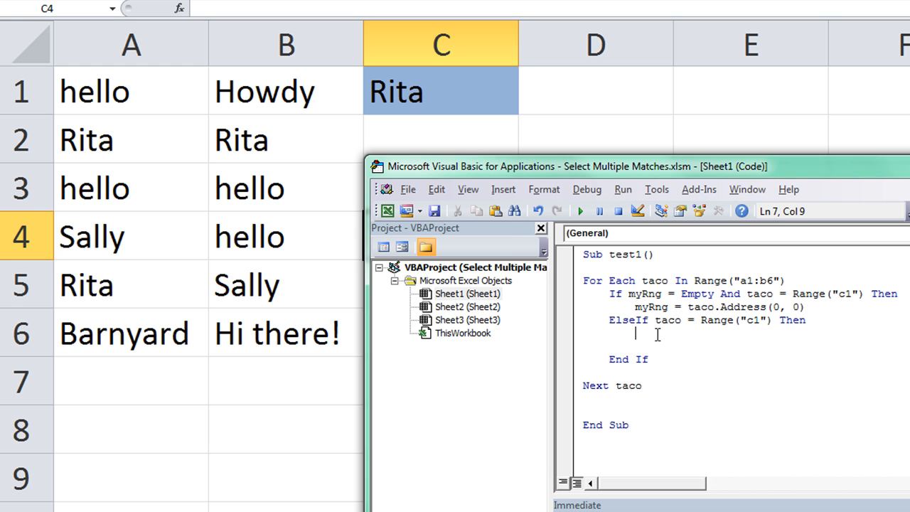
{"action": "type", "text": "myRng = taco.Address(0, 0)"}
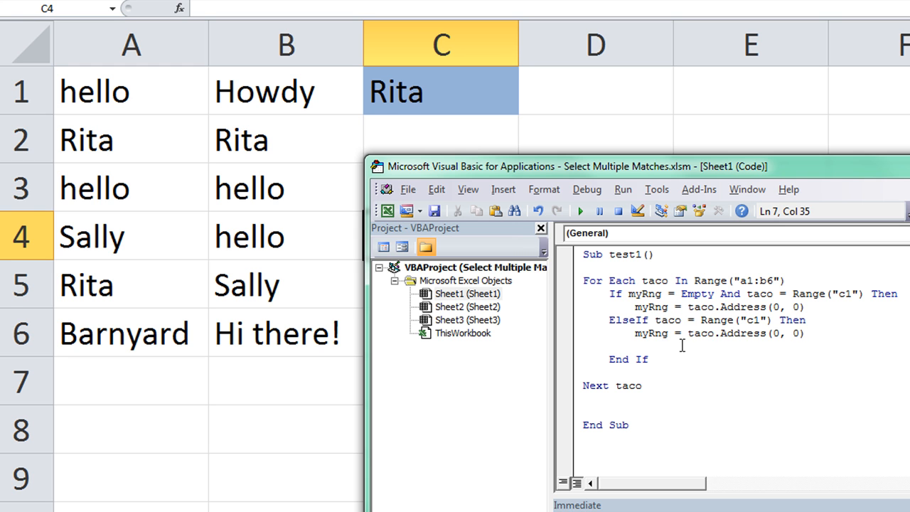
{"action": "left_click", "coordinate": [688, 333]}
{"action": "type", "text": " myRng"}
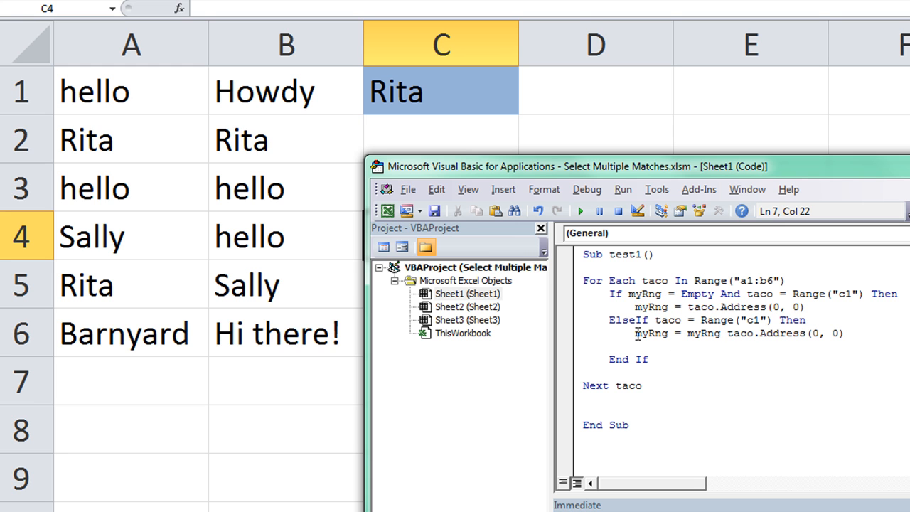
{"action": "mouse_move", "coordinate": [817, 287]}
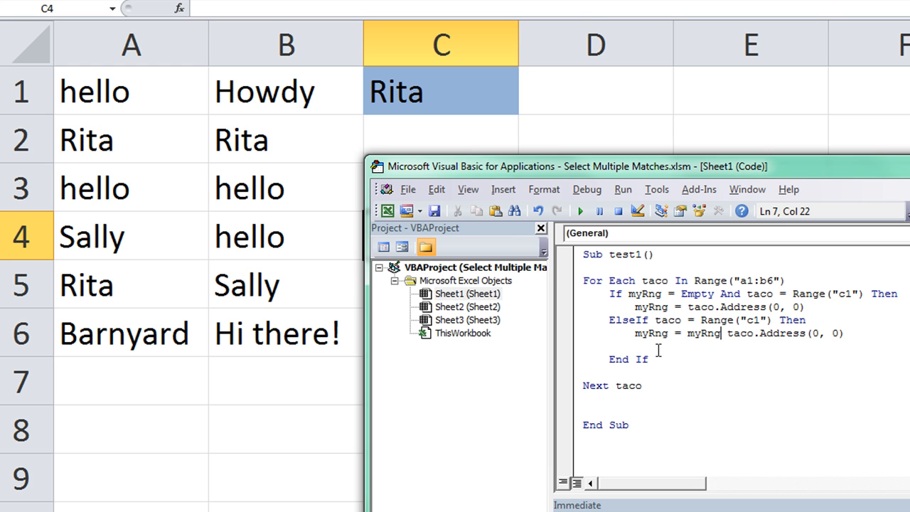
{"action": "mouse_move", "coordinate": [669, 320]}
{"action": "type", "text": " &"}
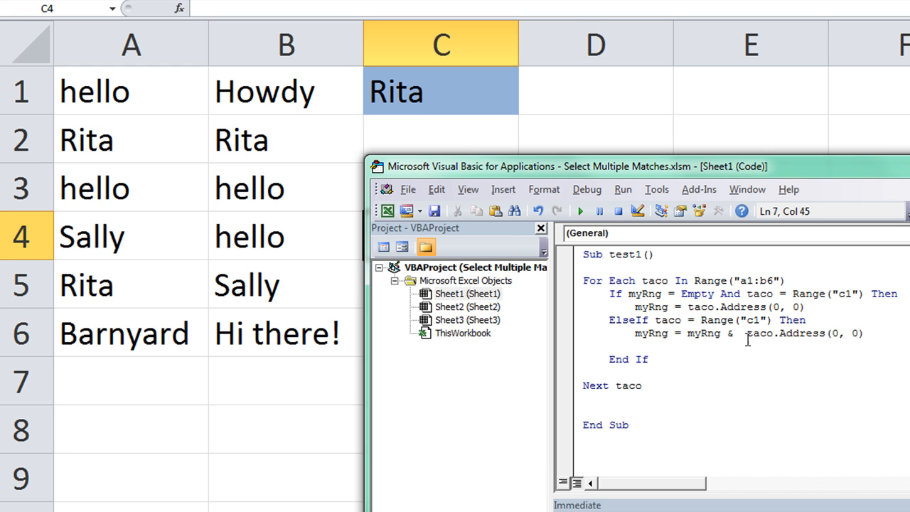
{"action": "type", "text": "\",\""}
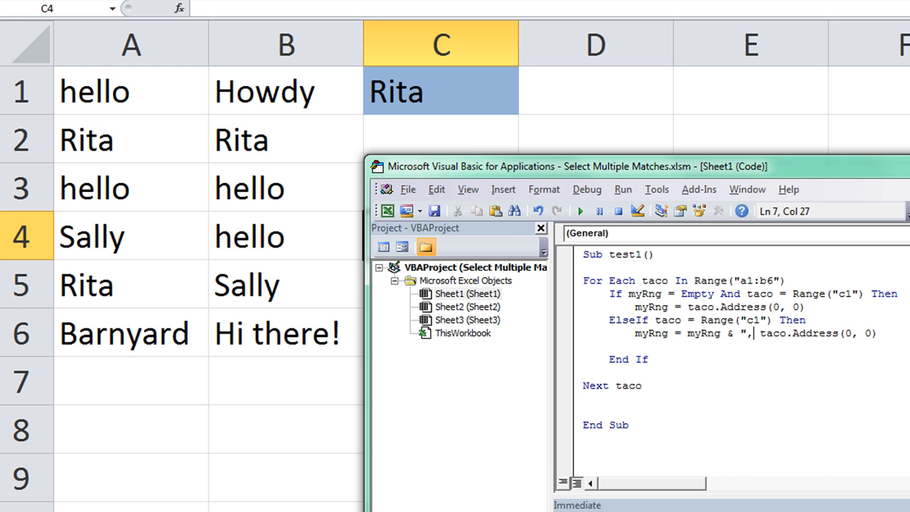
{"action": "type", "text": "&"}
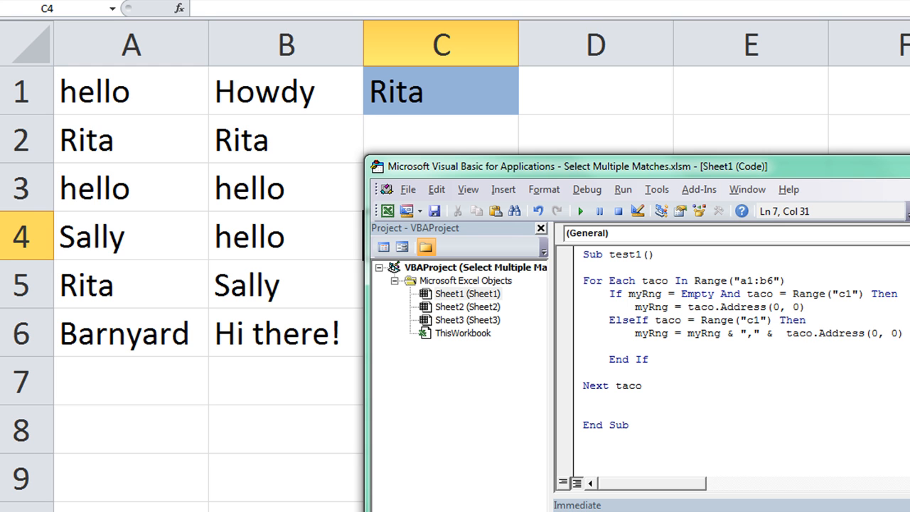
{"action": "left_click", "coordinate": [701, 333]}
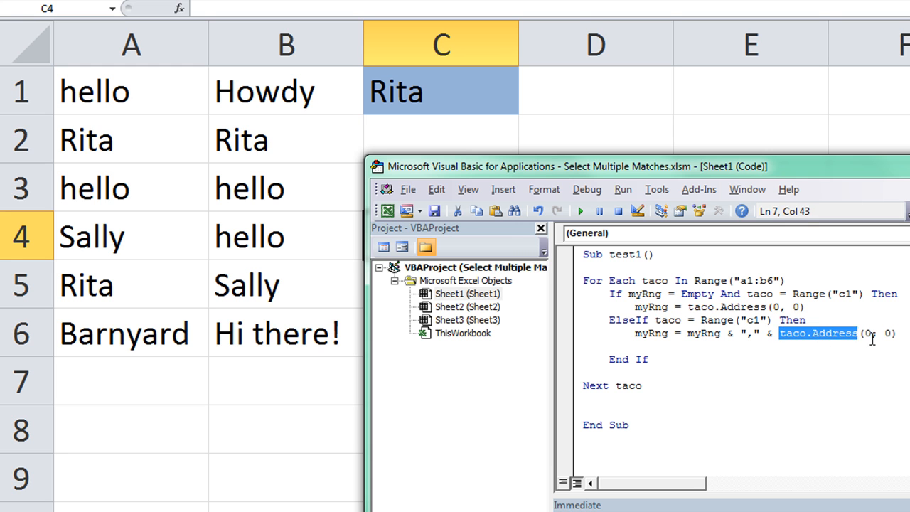
{"action": "key", "text": "Return"}
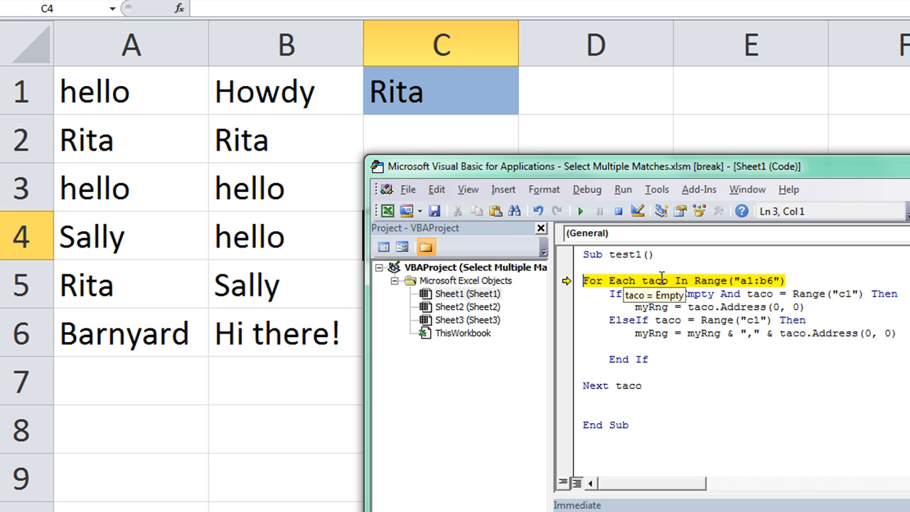
Step through the loop with F8 and add a Stop line, myRng holding A2,B2,A5
{"action": "key", "text": "F8"}
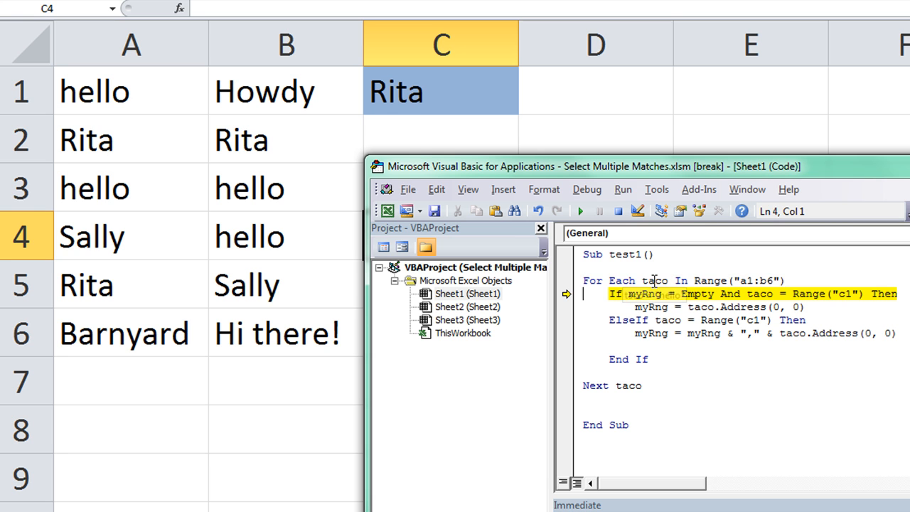
{"action": "mouse_move", "coordinate": [717, 304]}
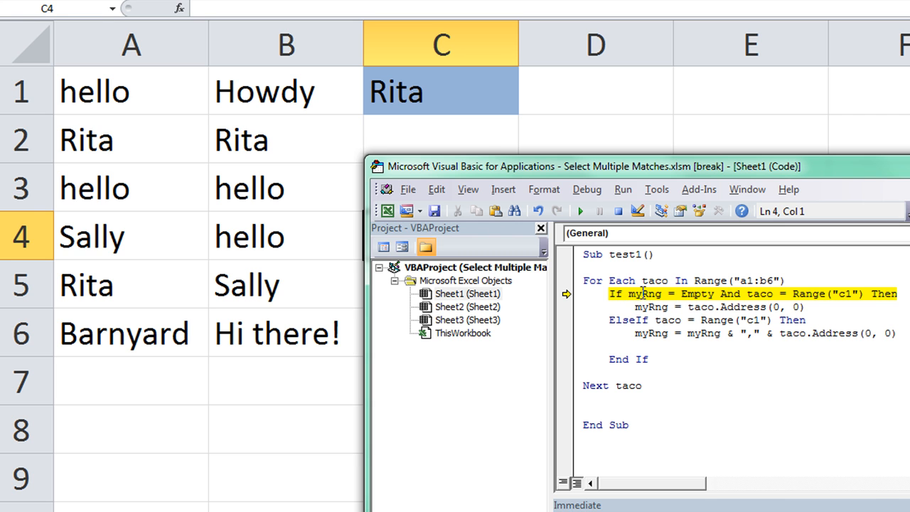
{"action": "mouse_move", "coordinate": [728, 292]}
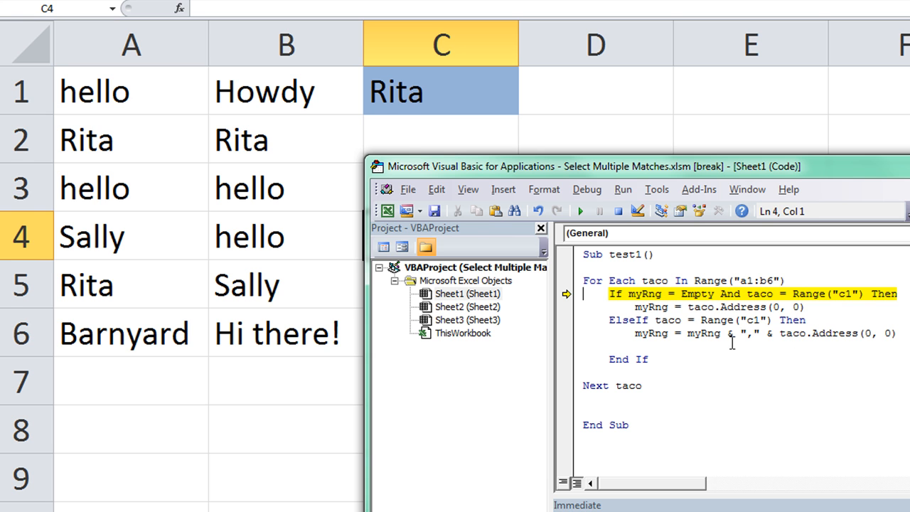
{"action": "mouse_move", "coordinate": [817, 293]}
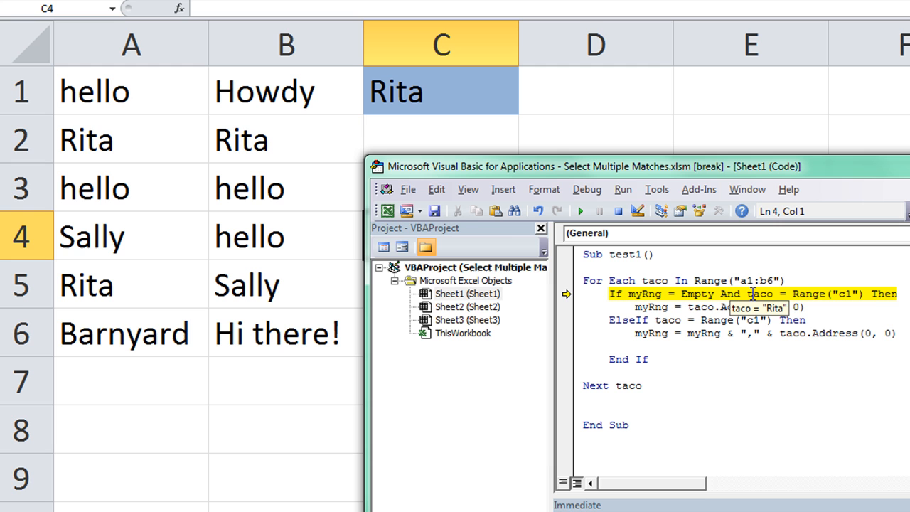
{"action": "mouse_move", "coordinate": [817, 293]}
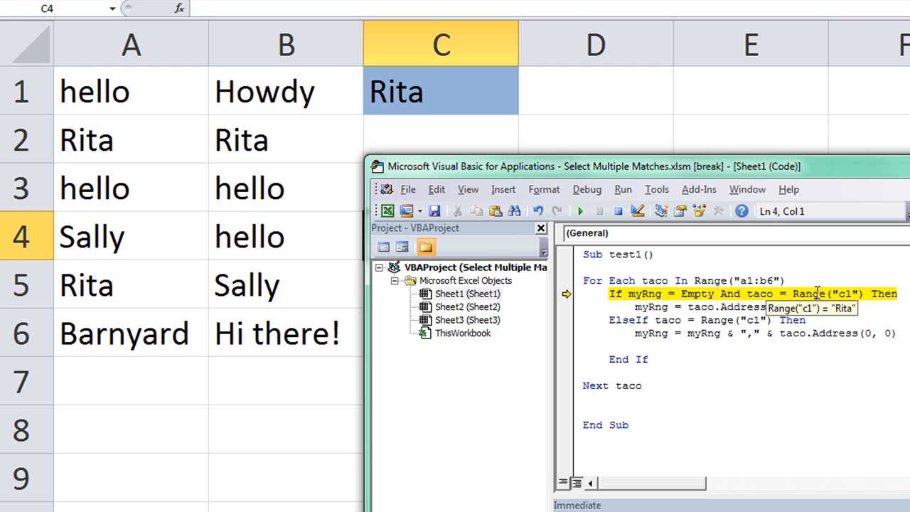
{"action": "mouse_move", "coordinate": [695, 293]}
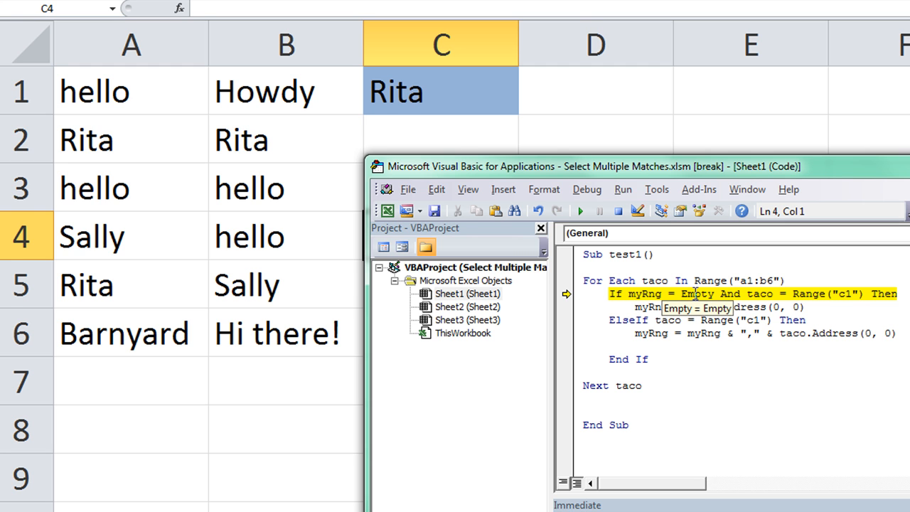
{"action": "key", "text": "F8"}
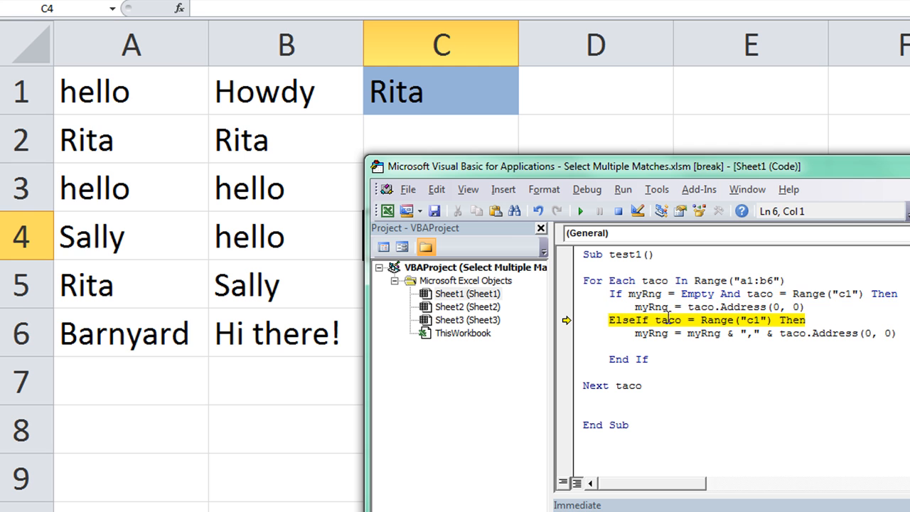
{"action": "mouse_move", "coordinate": [723, 318]}
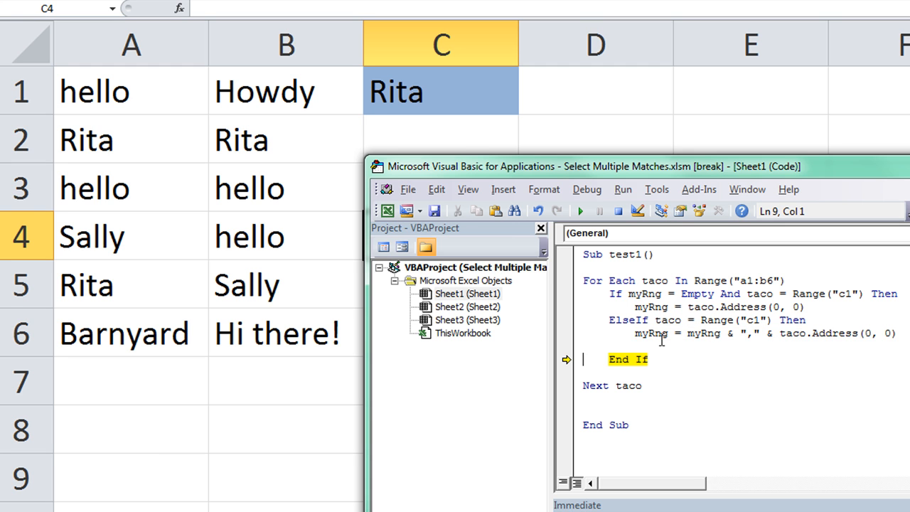
{"action": "mouse_move", "coordinate": [651, 332]}
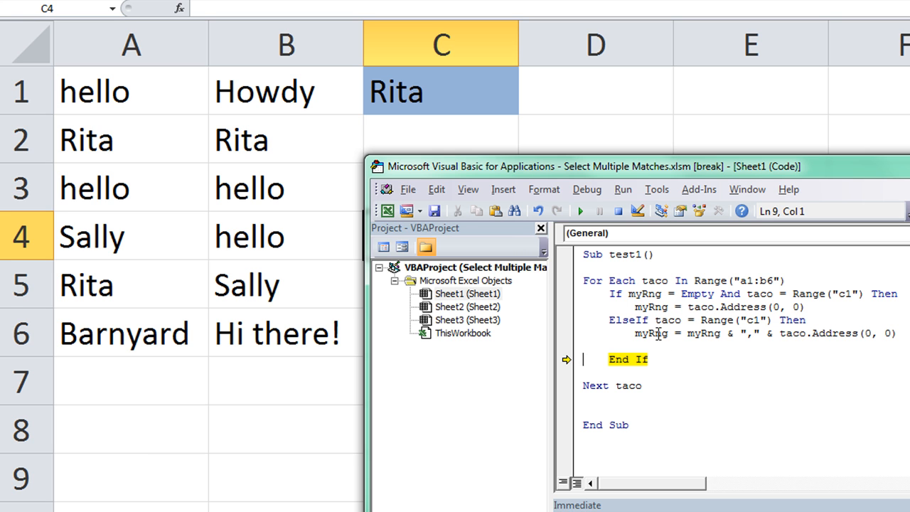
{"action": "mouse_move", "coordinate": [670, 371]}
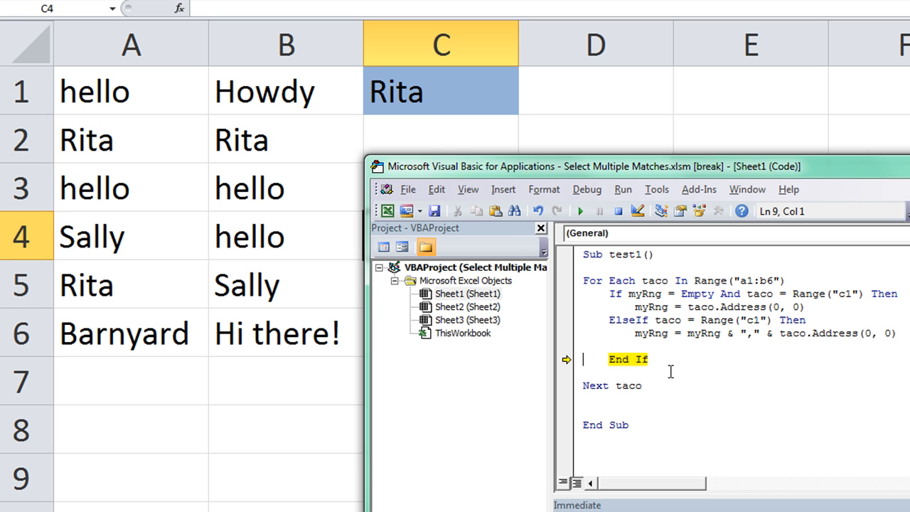
{"action": "key", "text": "F8"}
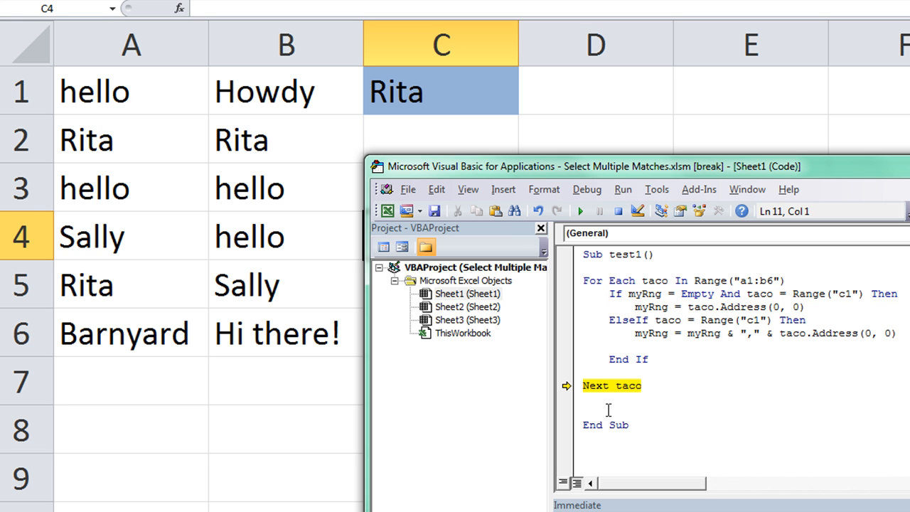
{"action": "type", "text": "stop"}
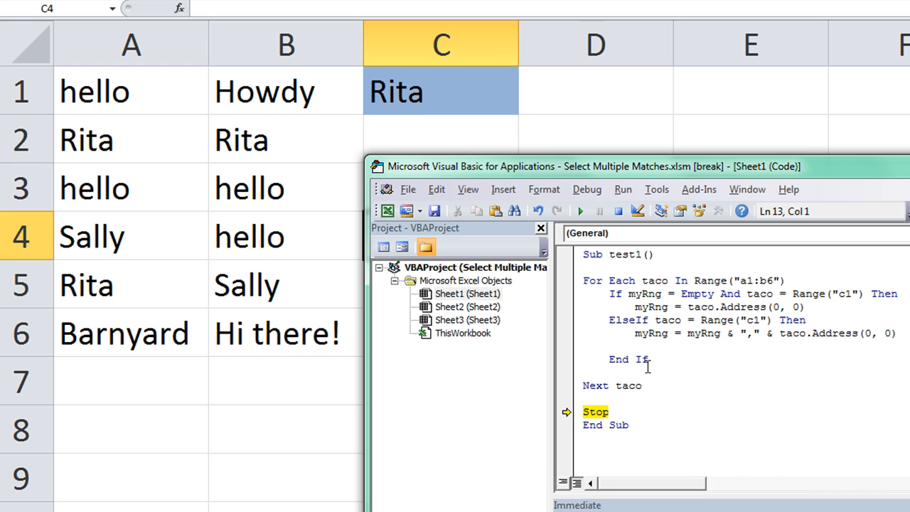
{"action": "mouse_move", "coordinate": [647, 333]}
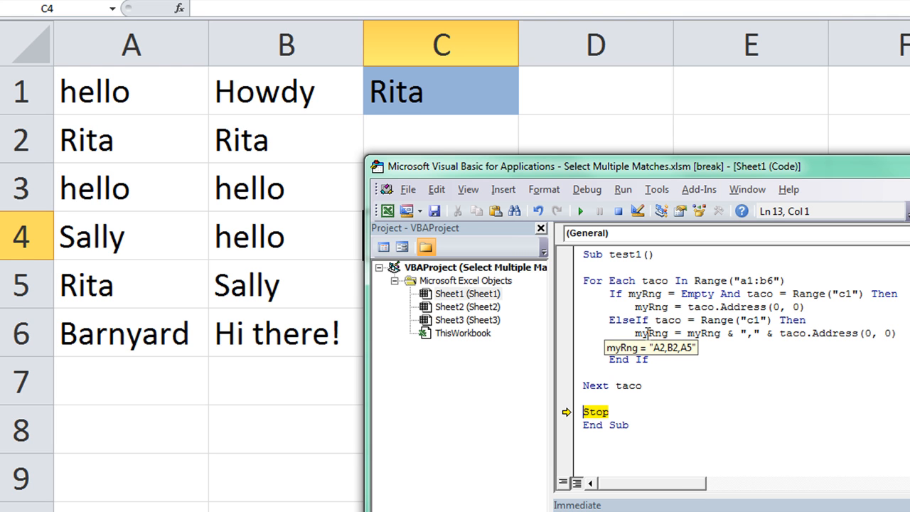
{"action": "mouse_move", "coordinate": [648, 395]}
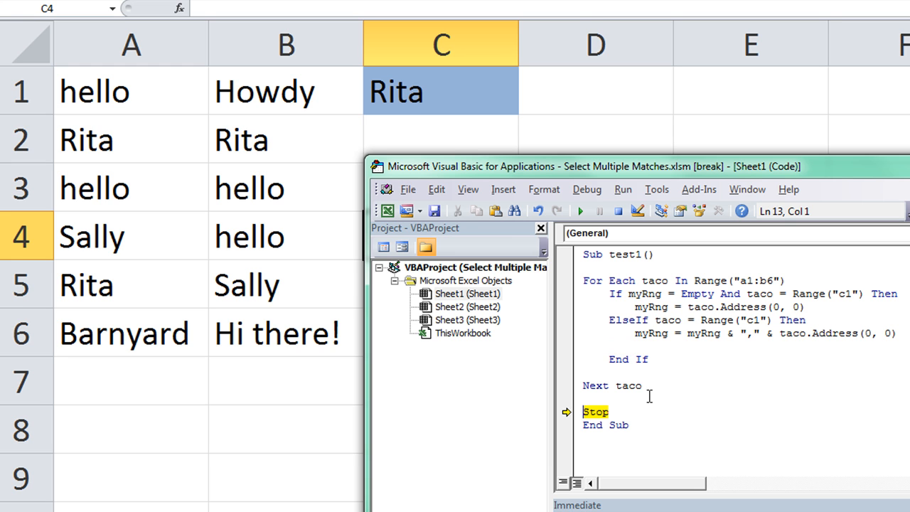
{"action": "key", "text": "Return"}
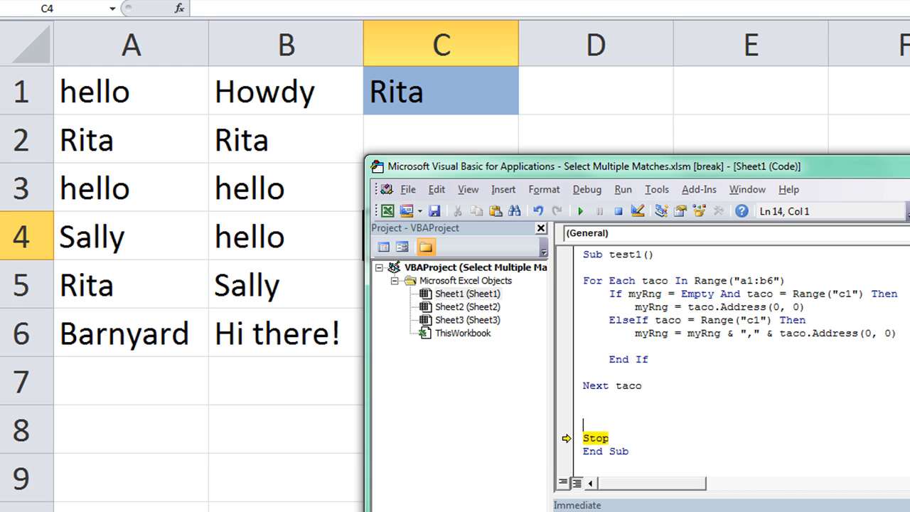
End the macro with Range(myRng).Select and delete the debugging Stop line
{"action": "type", "text": "range ("}
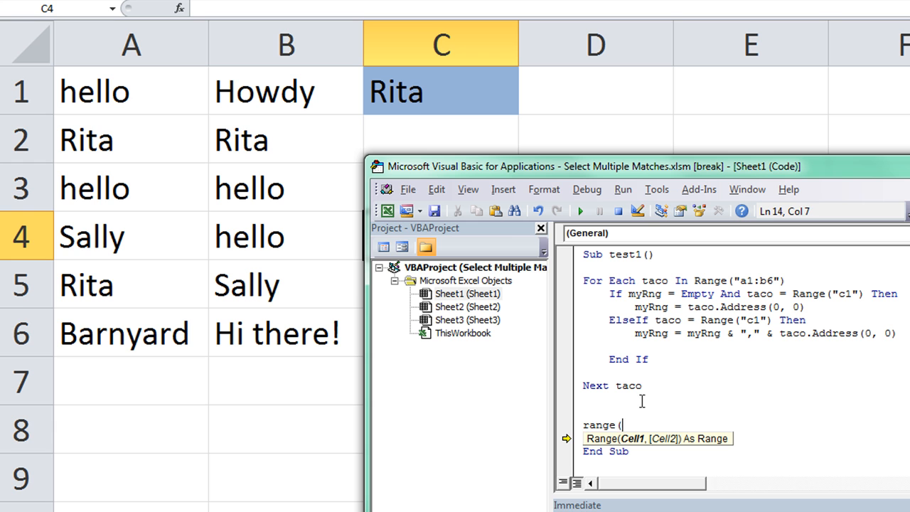
{"action": "type", "text": "myRng).Select"}
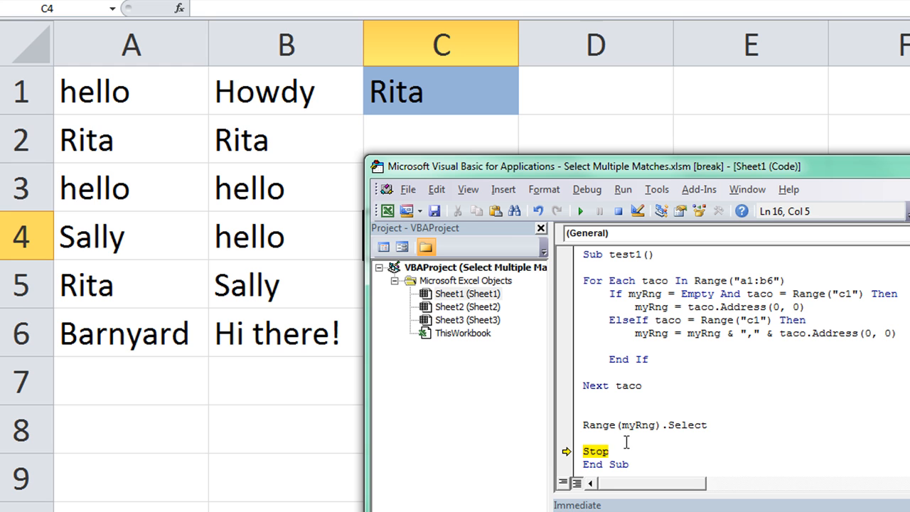
{"action": "mouse_move", "coordinate": [628, 424]}
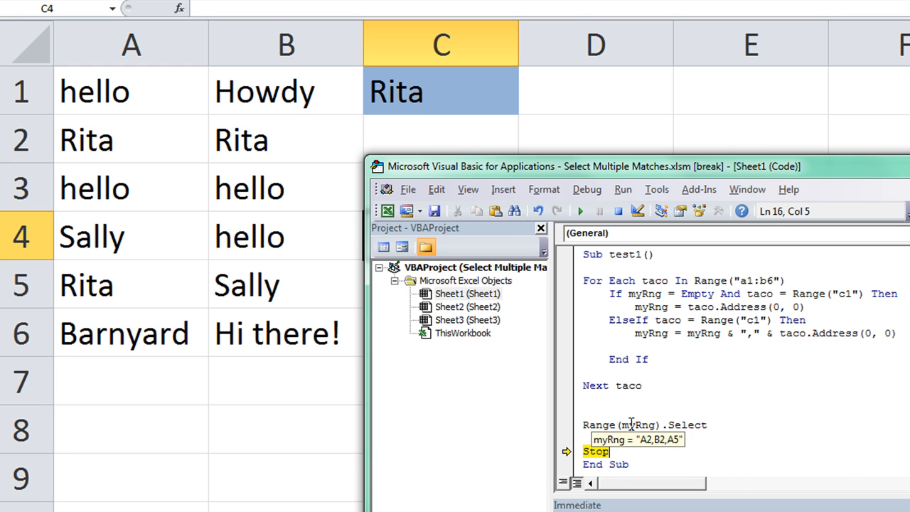
{"action": "mouse_move", "coordinate": [719, 425]}
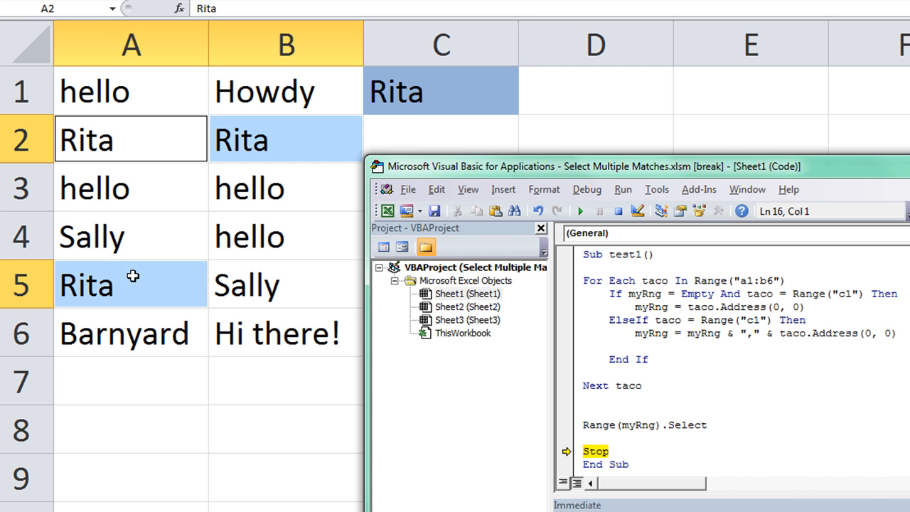
{"action": "double_click", "coordinate": [594, 450]}
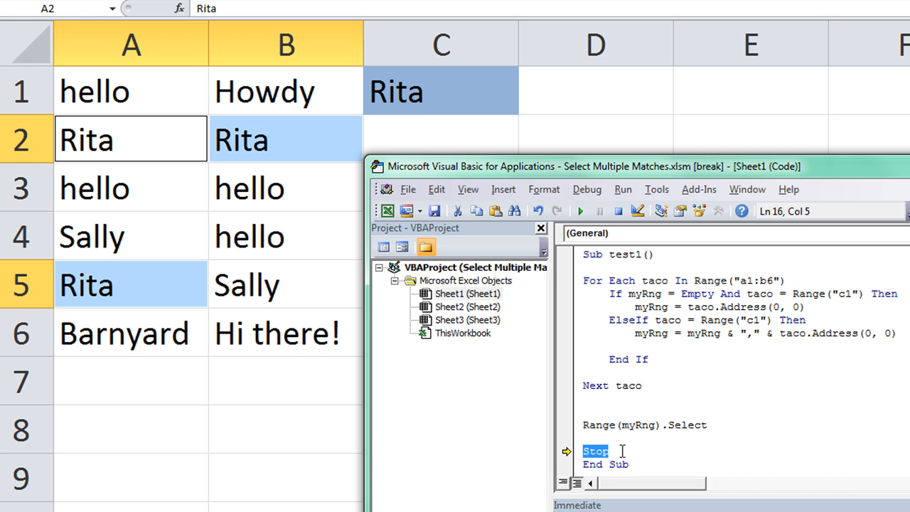
{"action": "key", "text": "Delete"}
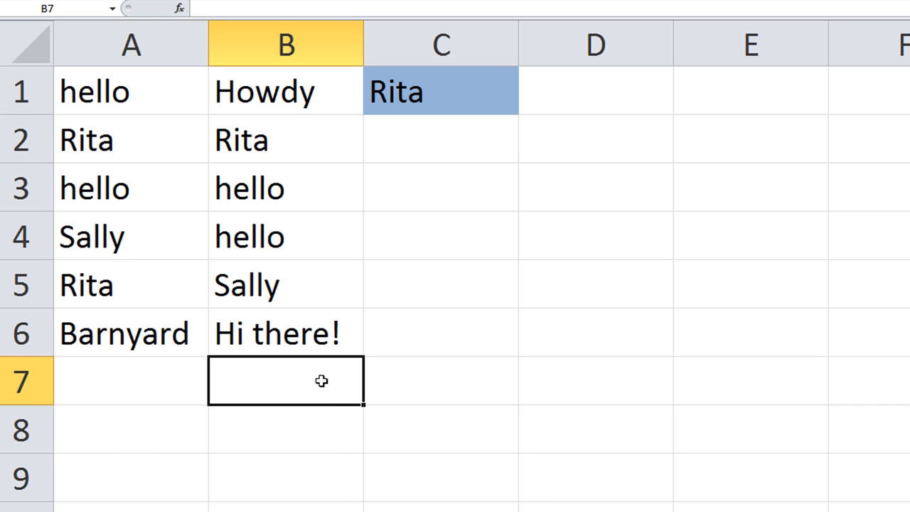
Test the macro with 'hello', then change the search word in C1 to 'Hi there!'
{"action": "left_click", "coordinate": [440, 91]}
{"action": "type", "text": "hello"}
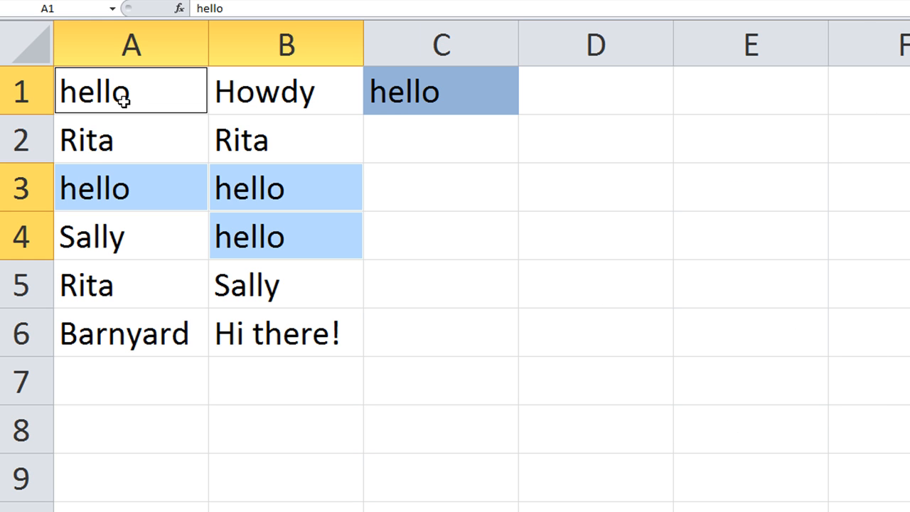
{"action": "mouse_move", "coordinate": [277, 238]}
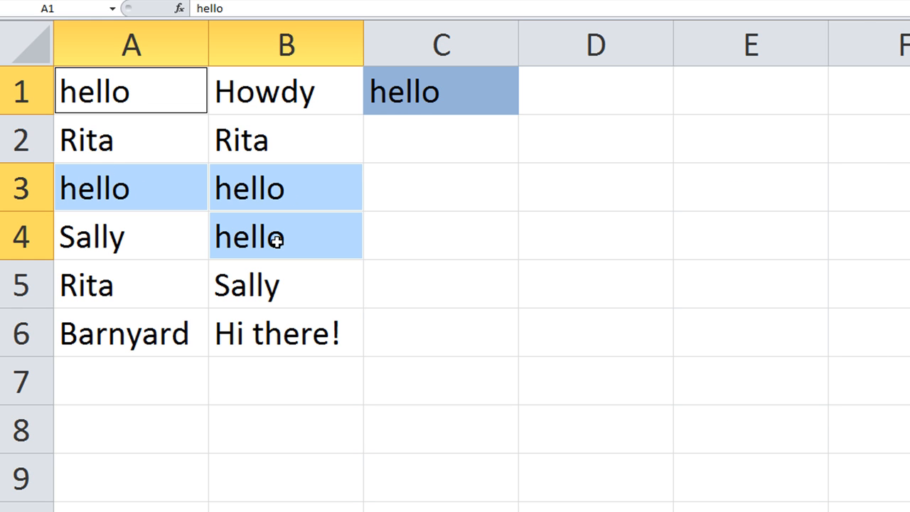
{"action": "mouse_move", "coordinate": [465, 230]}
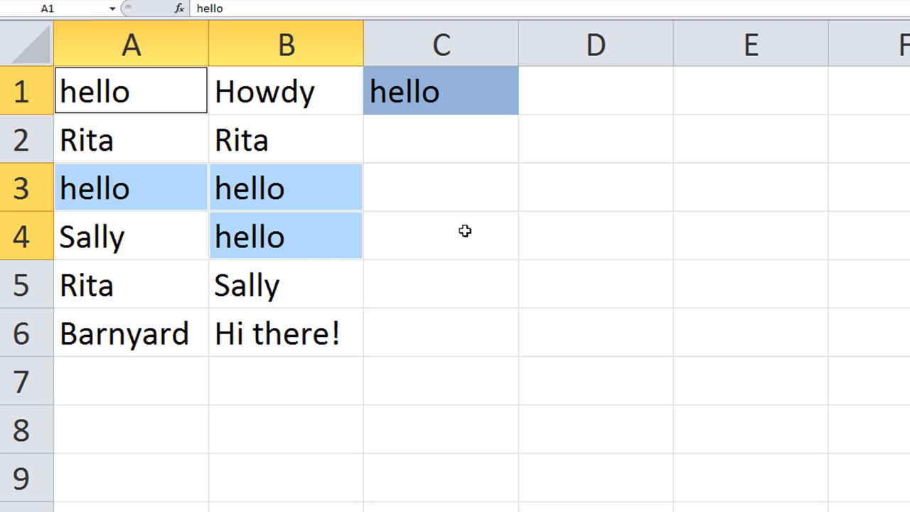
{"action": "left_click", "coordinate": [441, 91]}
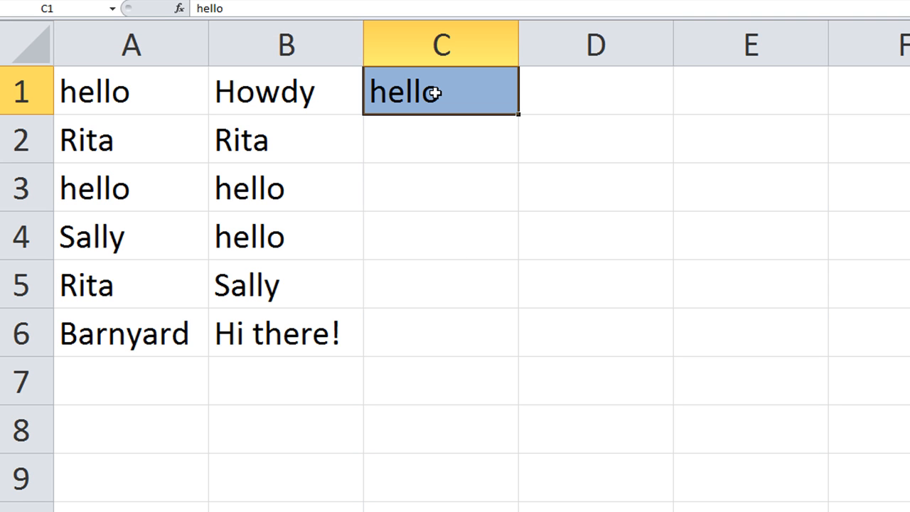
{"action": "type", "text": "Hi th"}
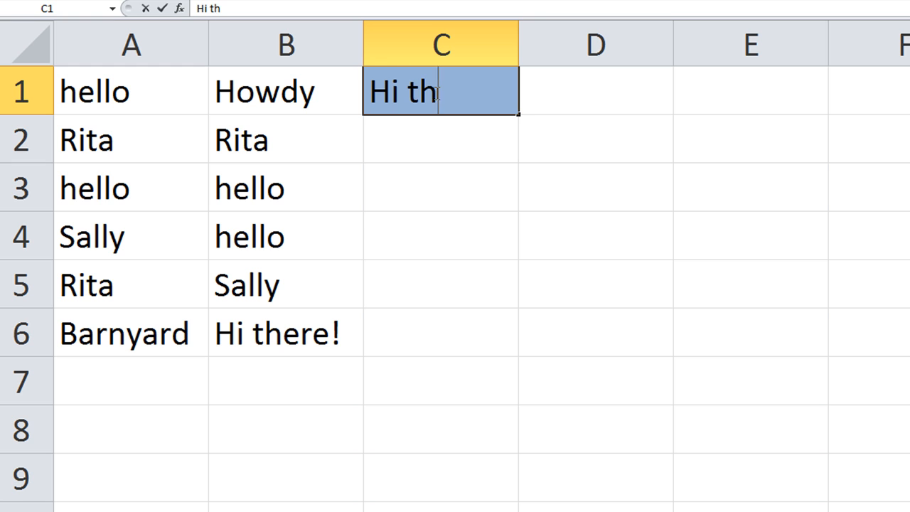
{"action": "key", "text": "Return"}
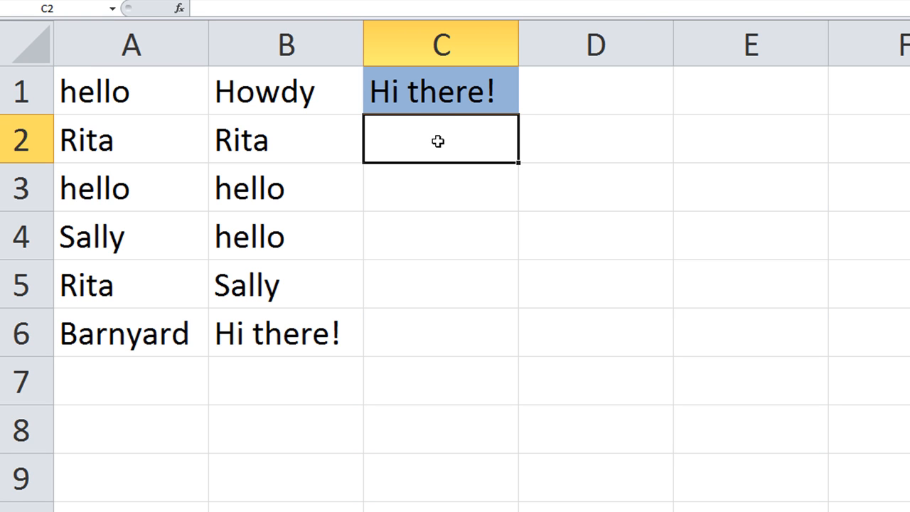
{"action": "mouse_move", "coordinate": [476, 167]}
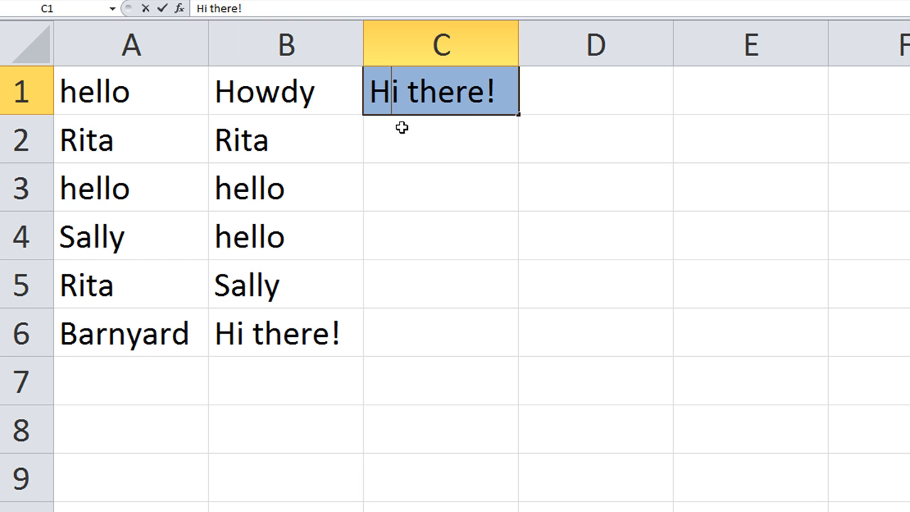
{"action": "key", "text": "Return"}
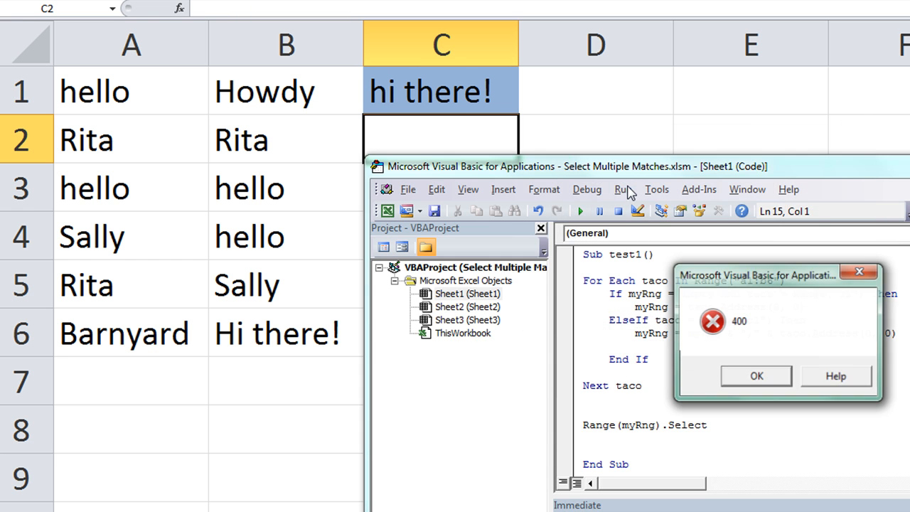
Dismiss error 400 and add If myRng = Empty Then Exit Sub before Range(myRng).Select
{"action": "left_click", "coordinate": [757, 376]}
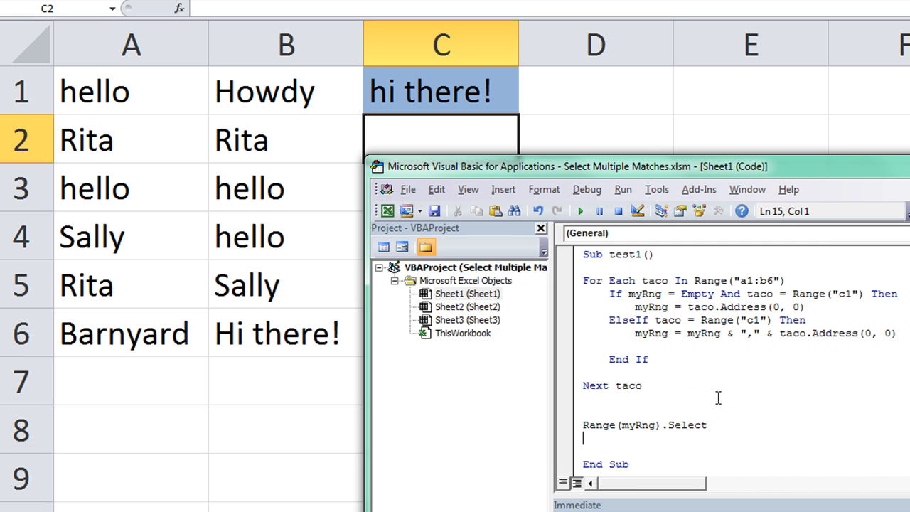
{"action": "mouse_move", "coordinate": [638, 427]}
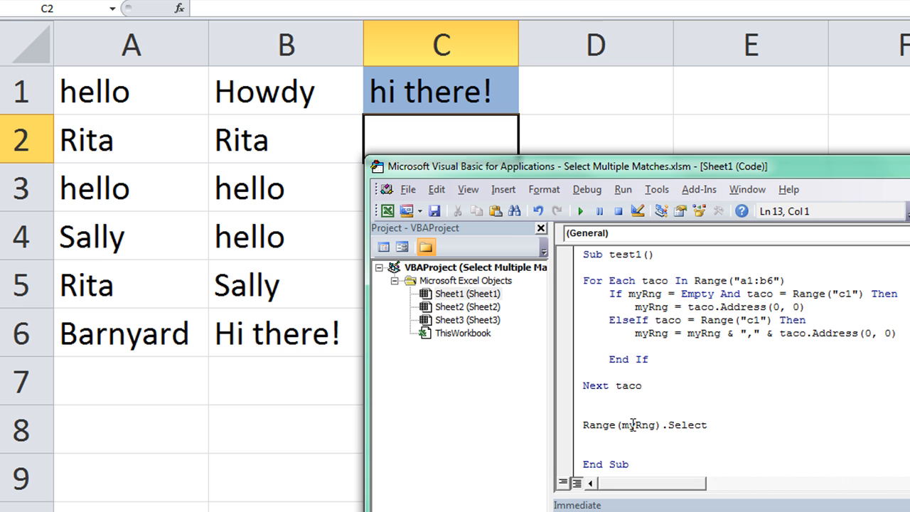
{"action": "double_click", "coordinate": [637, 424]}
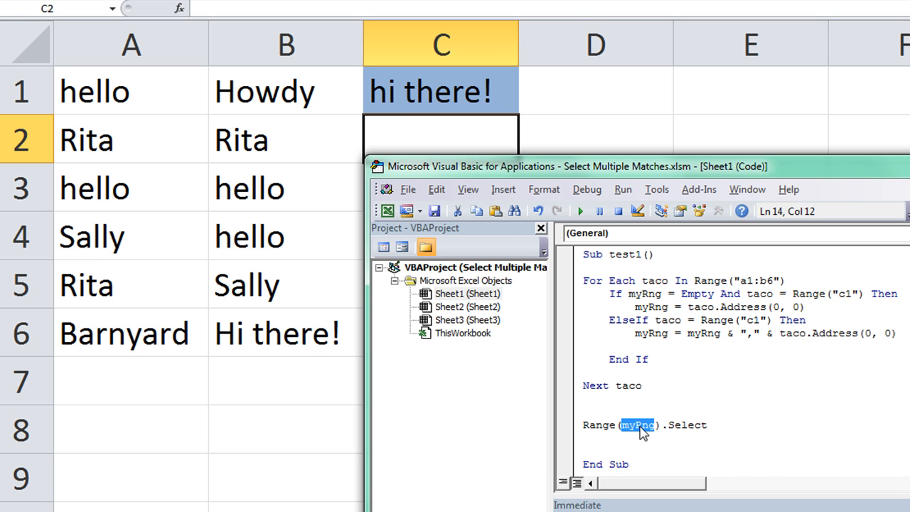
{"action": "mouse_move", "coordinate": [702, 441]}
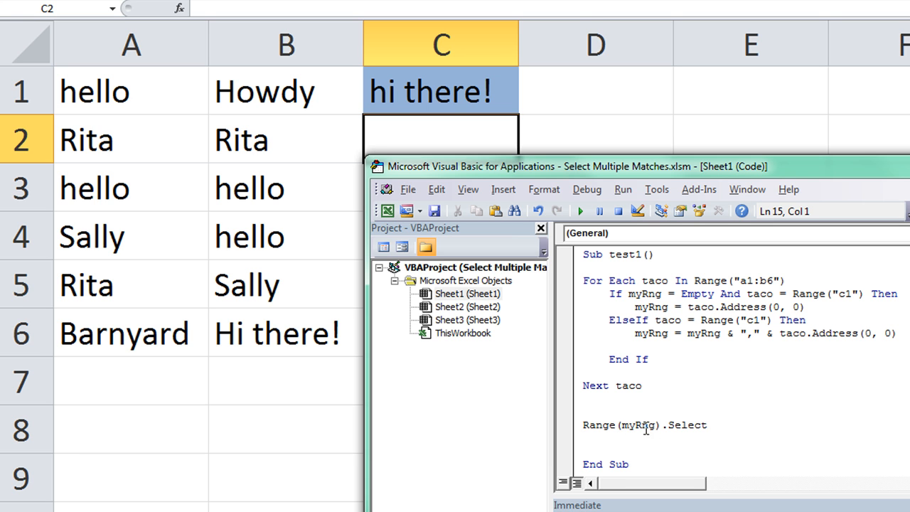
{"action": "left_click", "coordinate": [628, 418]}
{"action": "type", "text": "if myRng"}
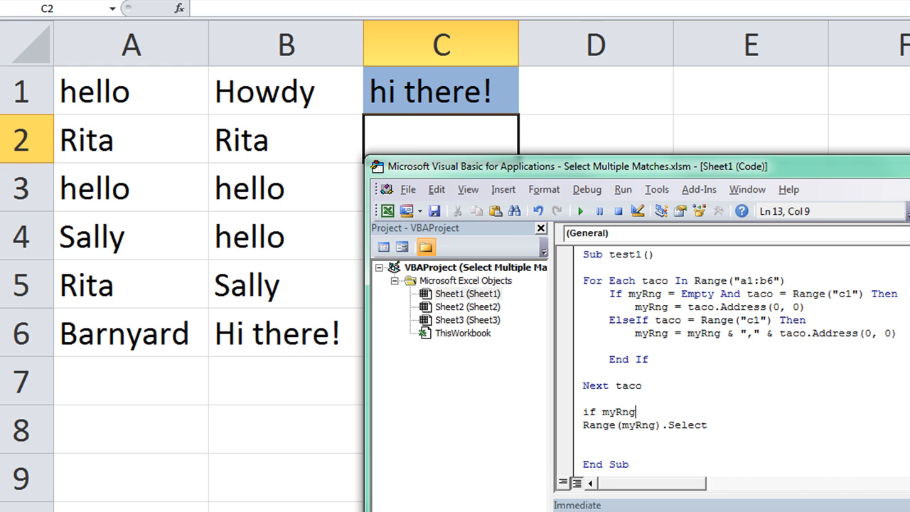
{"action": "type", "text": "=emtpy"}
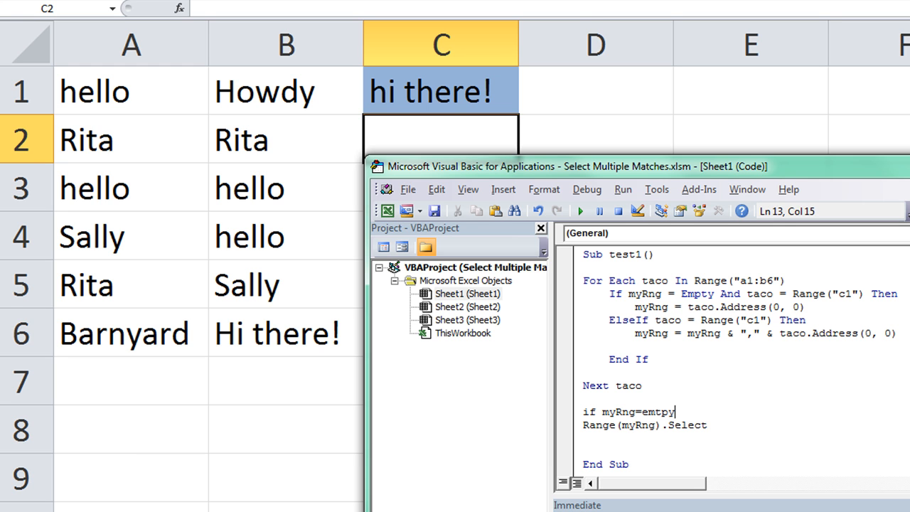
{"action": "type", "text": "then"}
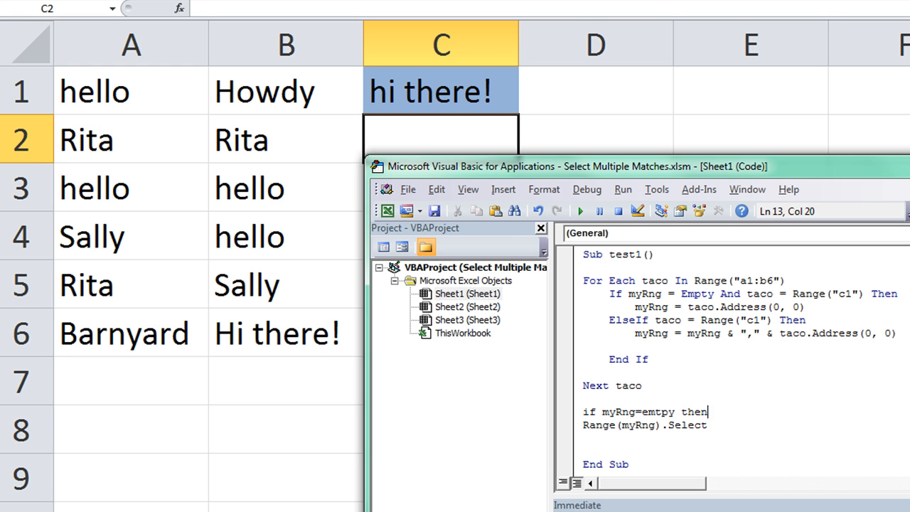
{"action": "type", "text": "exit sub"}
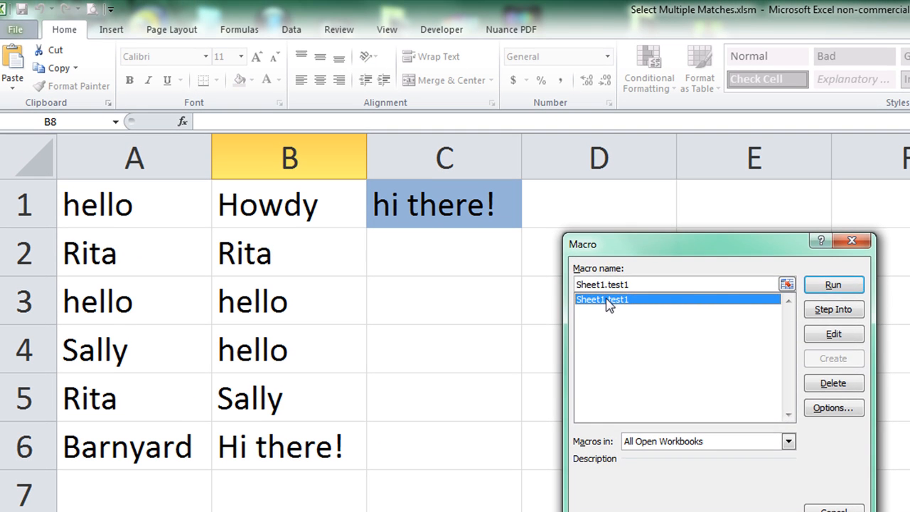
Insert a rounded rectangle beside the data and start editing its text to read Click Me
{"action": "left_click", "coordinate": [833, 284]}
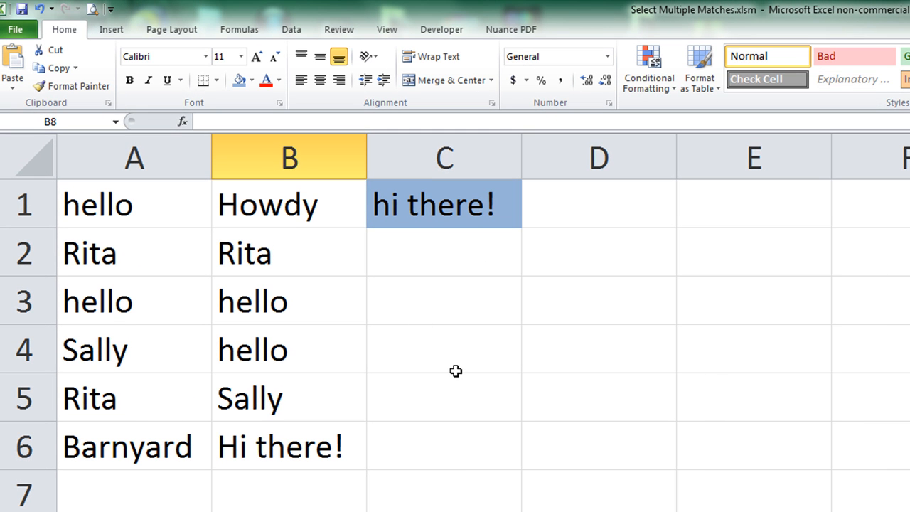
{"action": "left_click", "coordinate": [111, 28]}
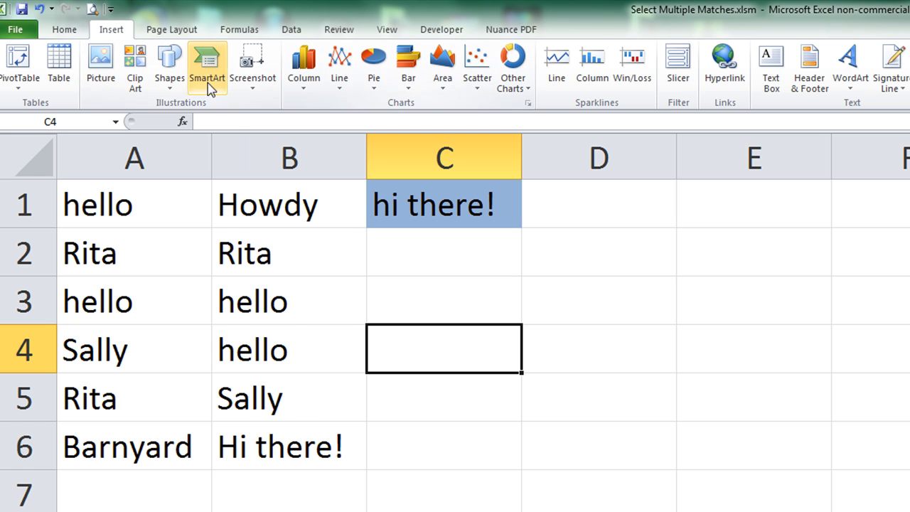
{"action": "mouse_move", "coordinate": [538, 267]}
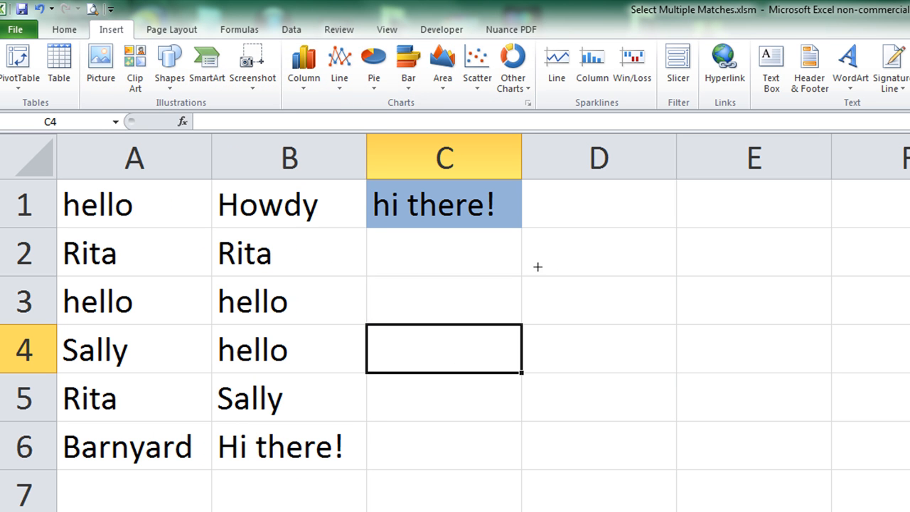
{"action": "right_click", "coordinate": [537, 277]}
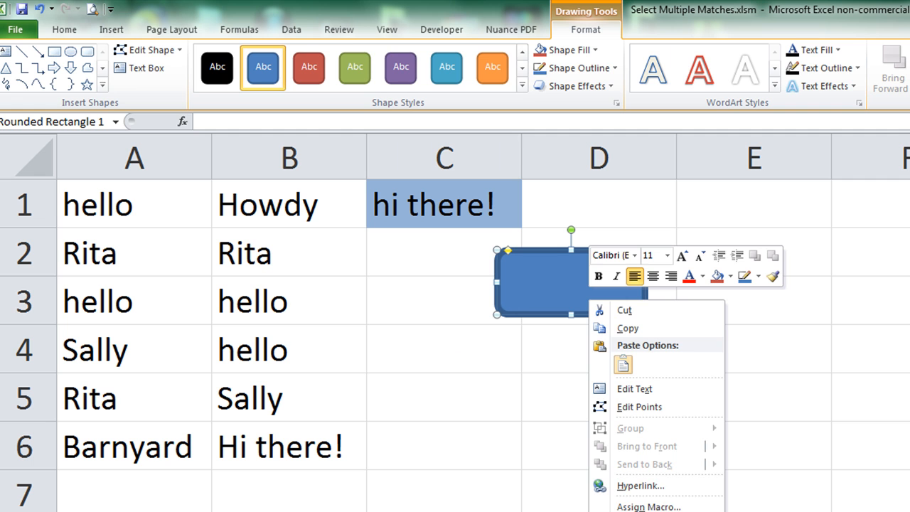
{"action": "left_click", "coordinate": [649, 506]}
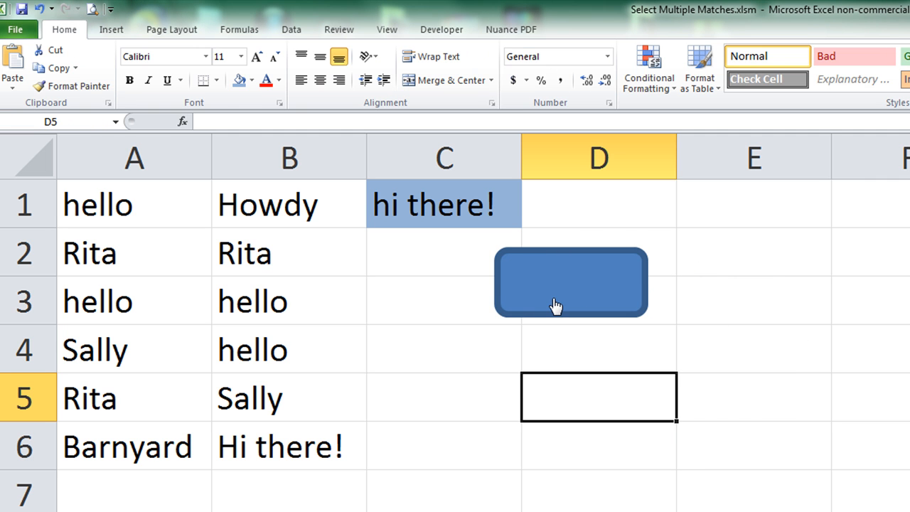
{"action": "right_click", "coordinate": [557, 306]}
{"action": "type", "text": "Click Me"}
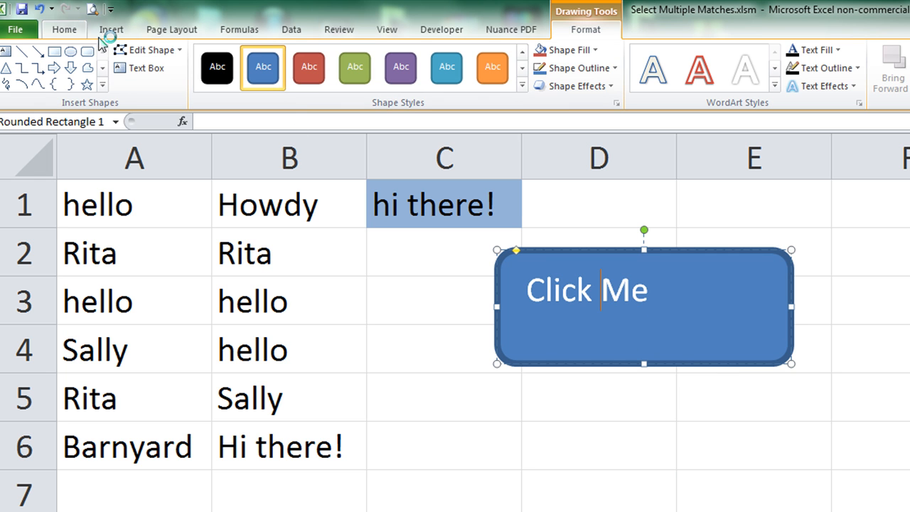
Style the Click Me shape green and enlarge its label text
{"action": "left_click", "coordinate": [64, 28]}
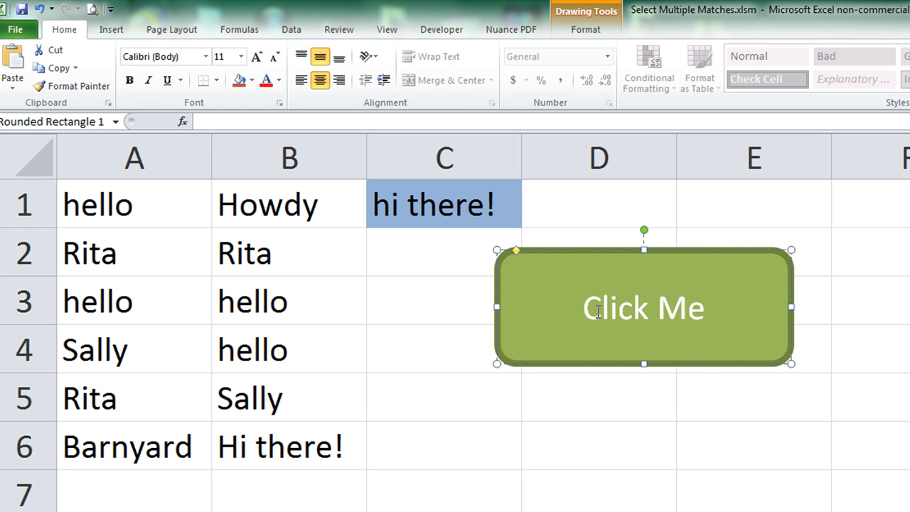
{"action": "left_click", "coordinate": [256, 57]}
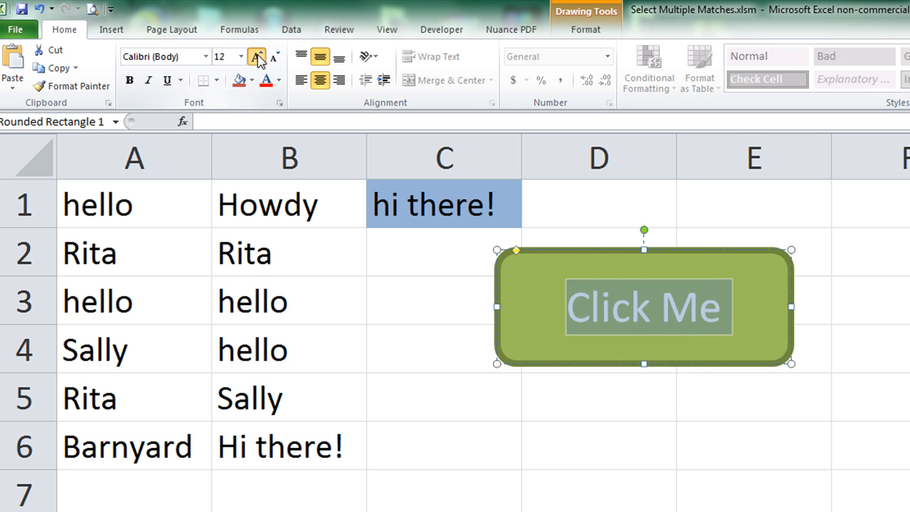
{"action": "left_click", "coordinate": [597, 445]}
{"action": "type", "text": "Rita"}
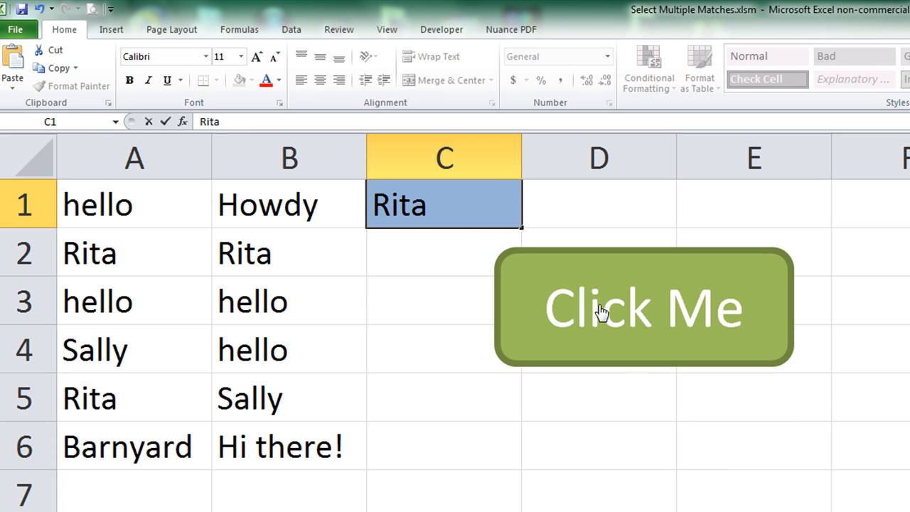
Enter hello in C1 and run the macro from the button, then deselect the matches
{"action": "left_click", "coordinate": [642, 307]}
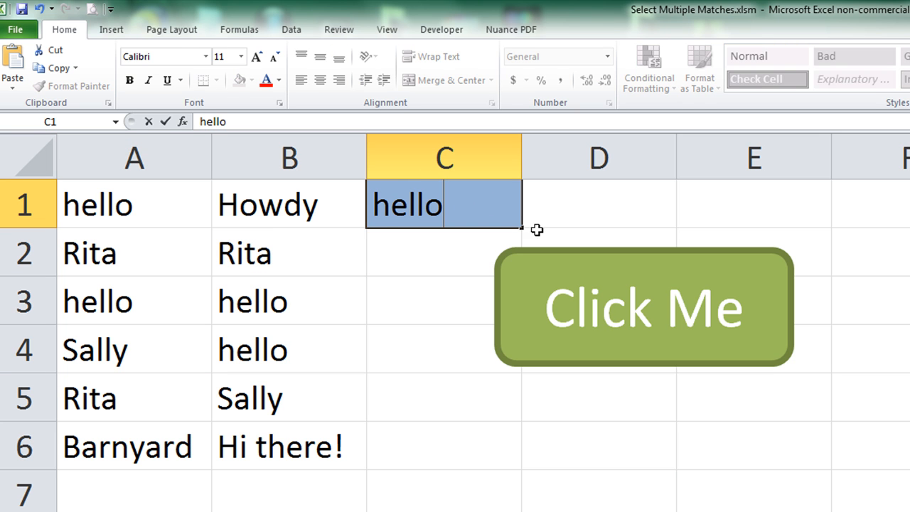
{"action": "left_click", "coordinate": [642, 307]}
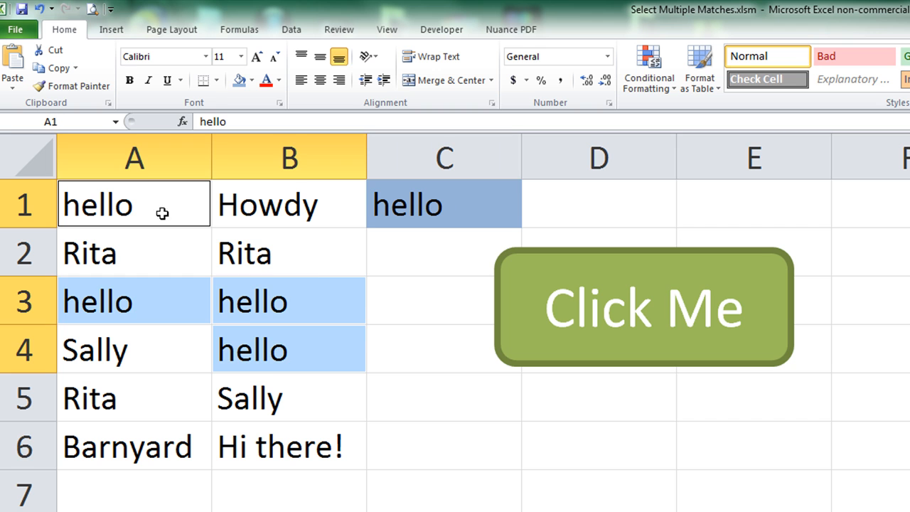
{"action": "left_click", "coordinate": [597, 446]}
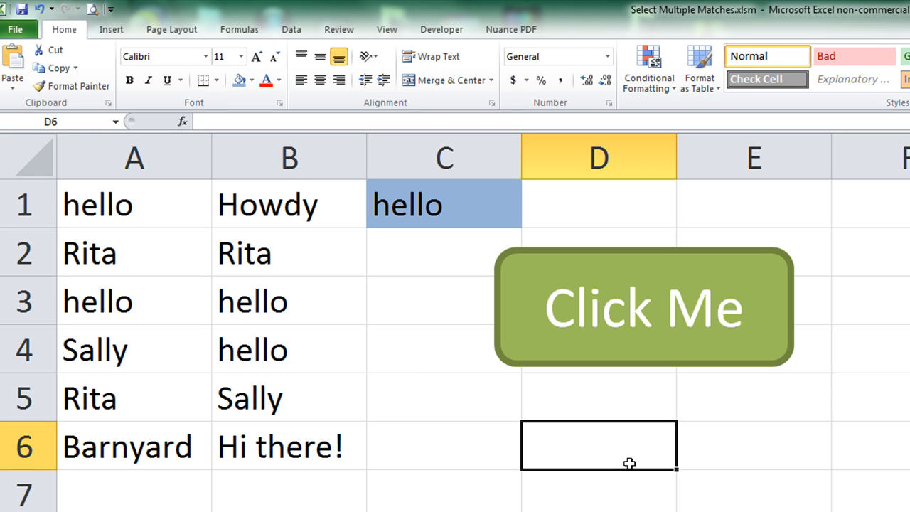